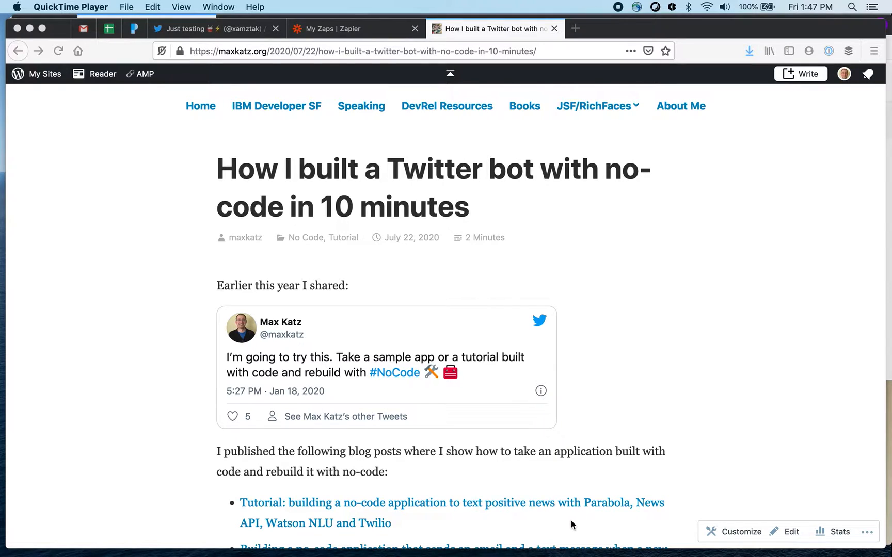
{"action": "mouse_move", "coordinate": [685, 381]}
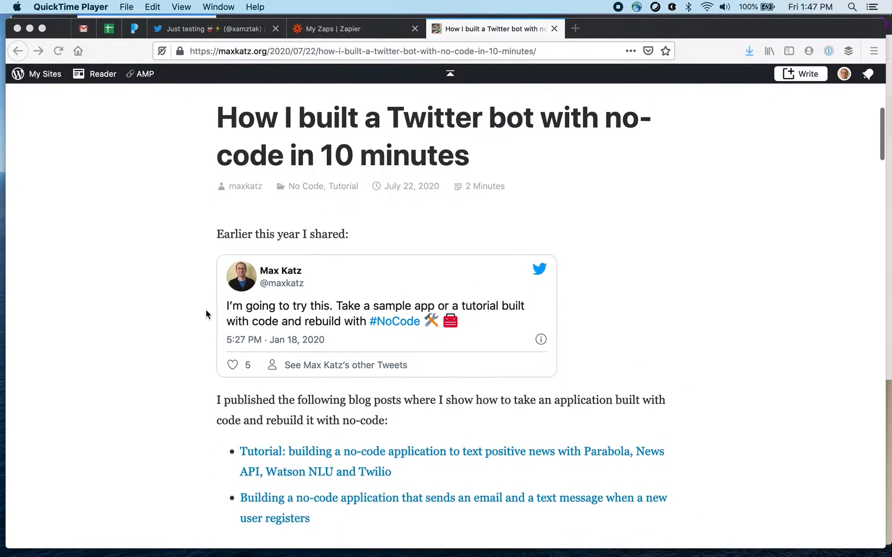
- Scroll through the opening sections of the serverless AWS Lambda Twitter bot article
{"action": "scroll", "scroll_direction": "down", "scroll_amount": 3}
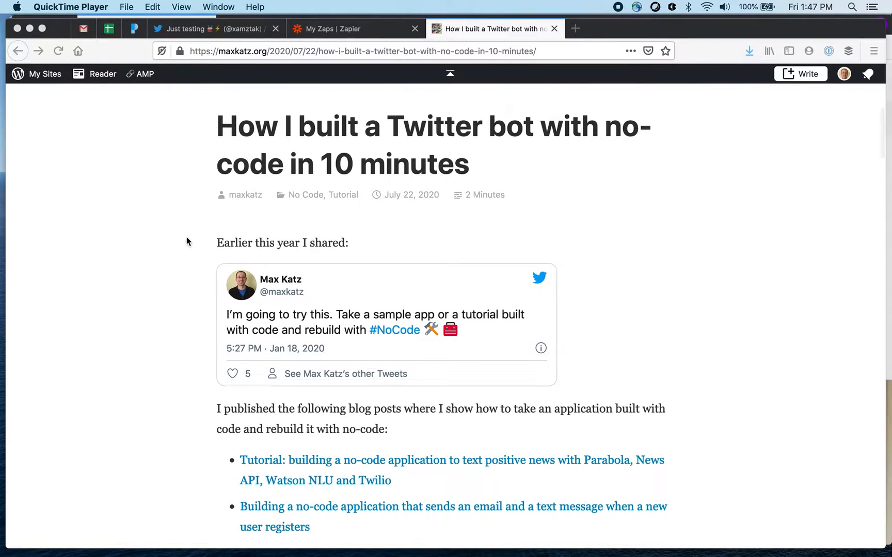
{"action": "scroll", "scroll_direction": "down", "scroll_amount": 3}
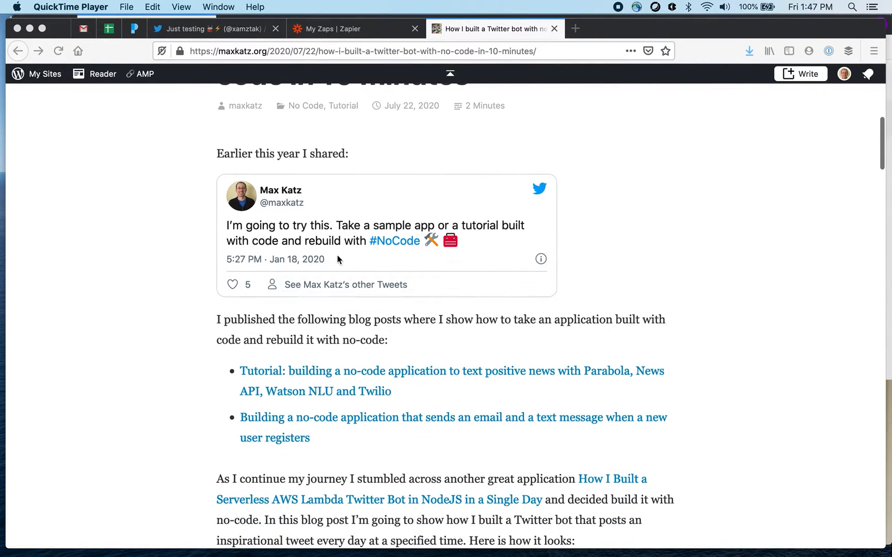
{"action": "mouse_move", "coordinate": [186, 277]}
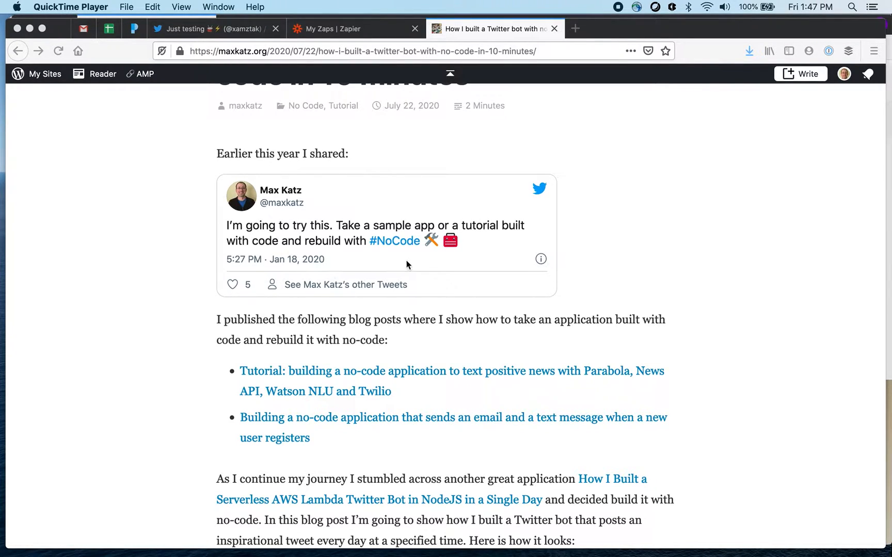
{"action": "mouse_move", "coordinate": [182, 293]}
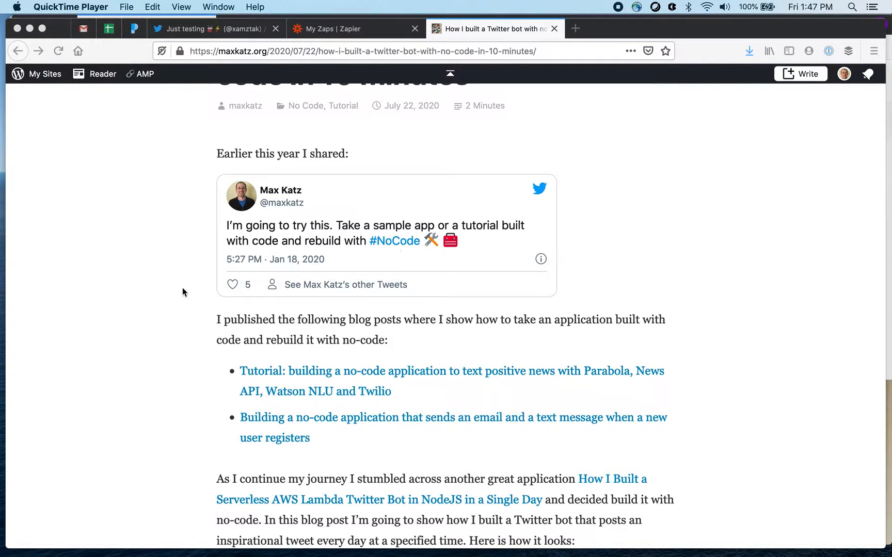
{"action": "scroll", "scroll_direction": "down", "scroll_amount": 3}
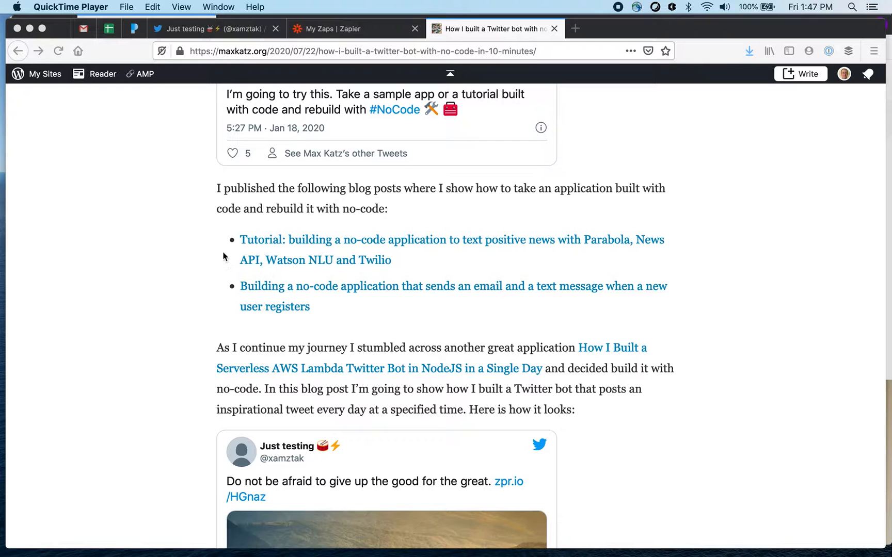
{"action": "scroll", "scroll_direction": "down", "scroll_amount": 3}
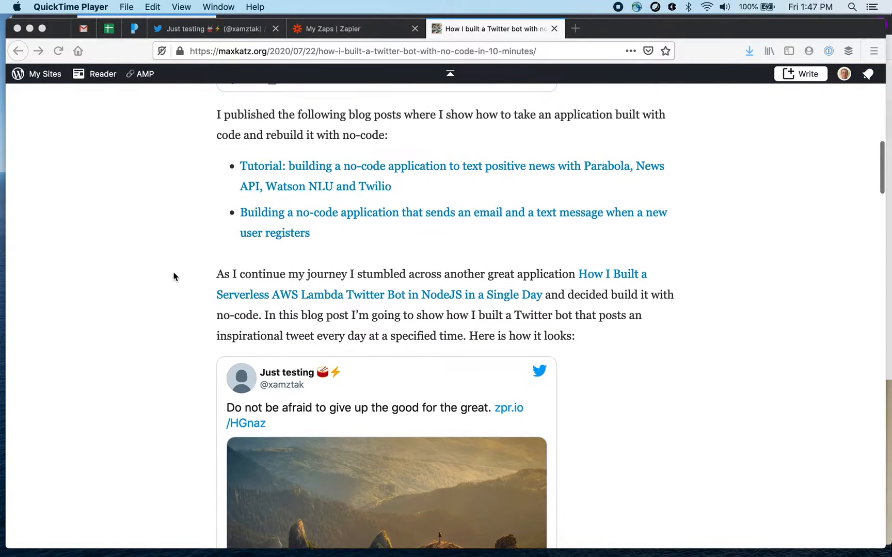
{"action": "scroll", "scroll_direction": "down", "scroll_amount": 3}
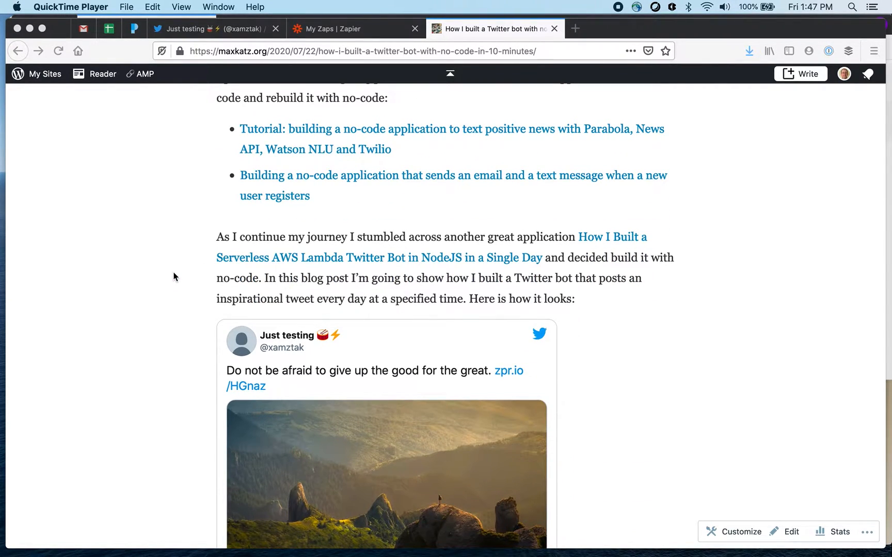
{"action": "mouse_move", "coordinate": [661, 250]}
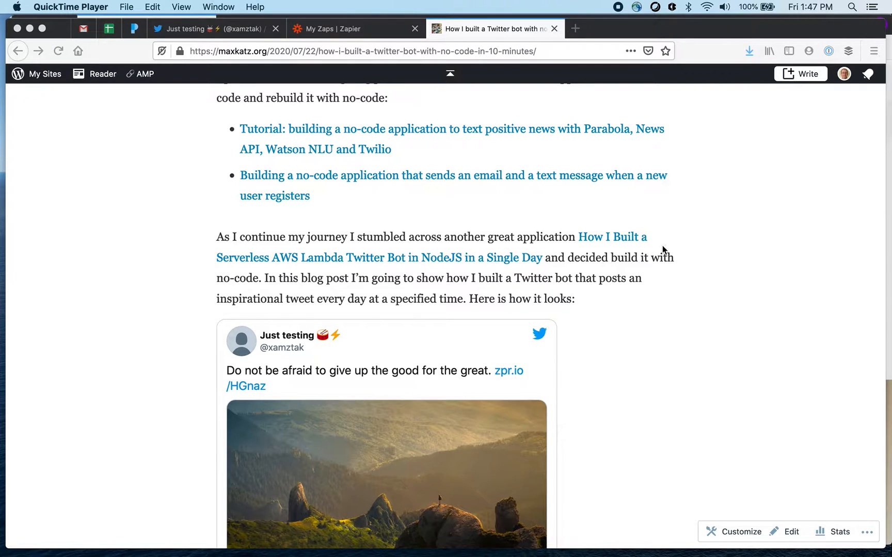
{"action": "mouse_move", "coordinate": [332, 274]}
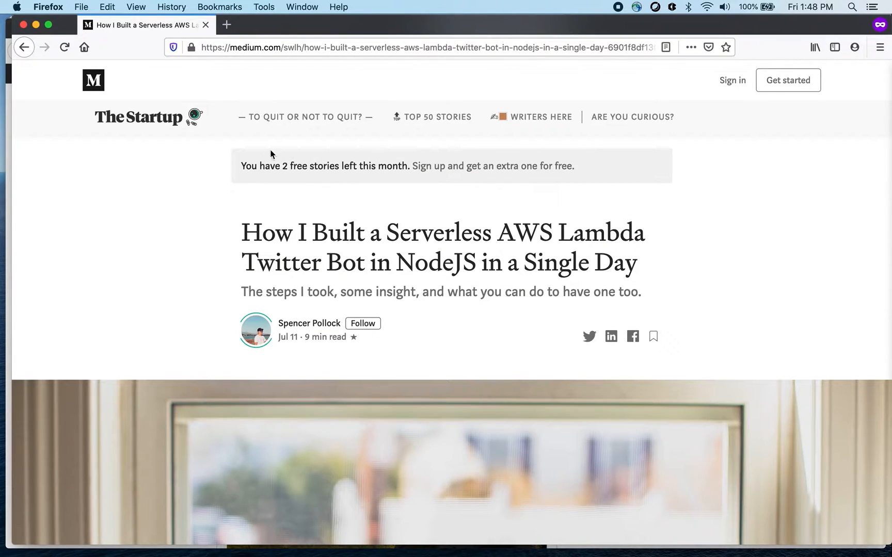
{"action": "mouse_move", "coordinate": [561, 159]}
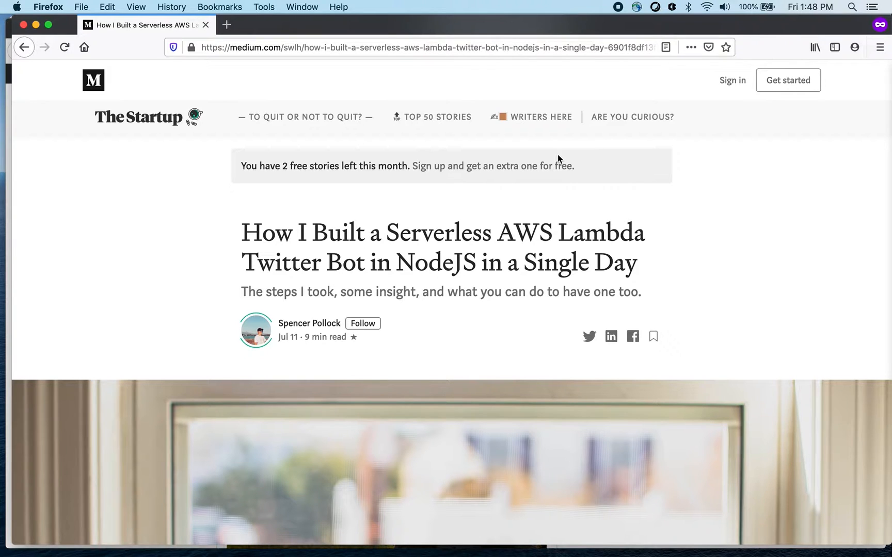
{"action": "scroll", "scroll_direction": "down", "scroll_amount": 3}
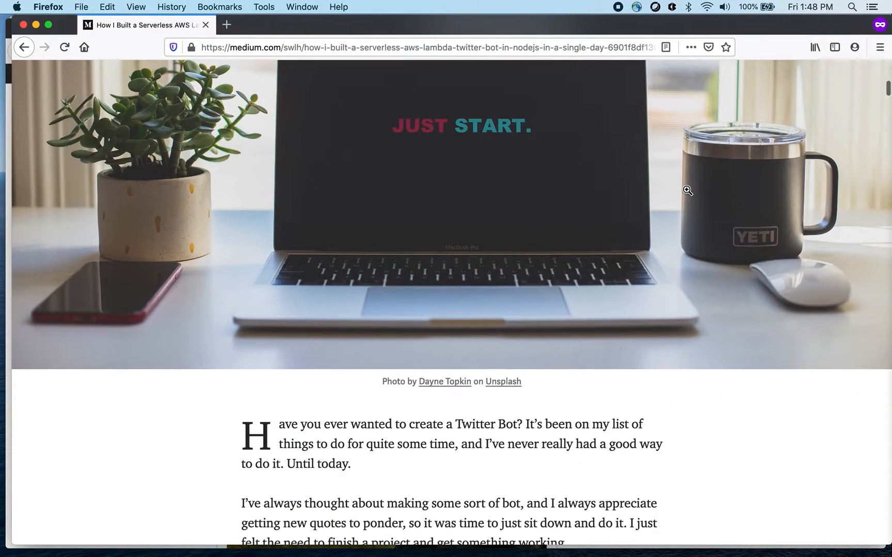
{"action": "scroll", "scroll_direction": "down", "scroll_amount": 3}
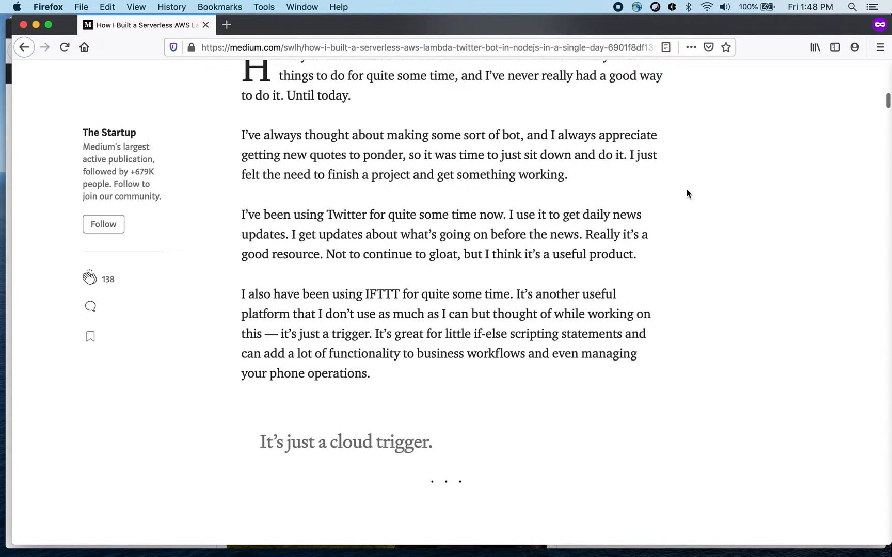
{"action": "scroll", "scroll_direction": "down", "scroll_amount": 3}
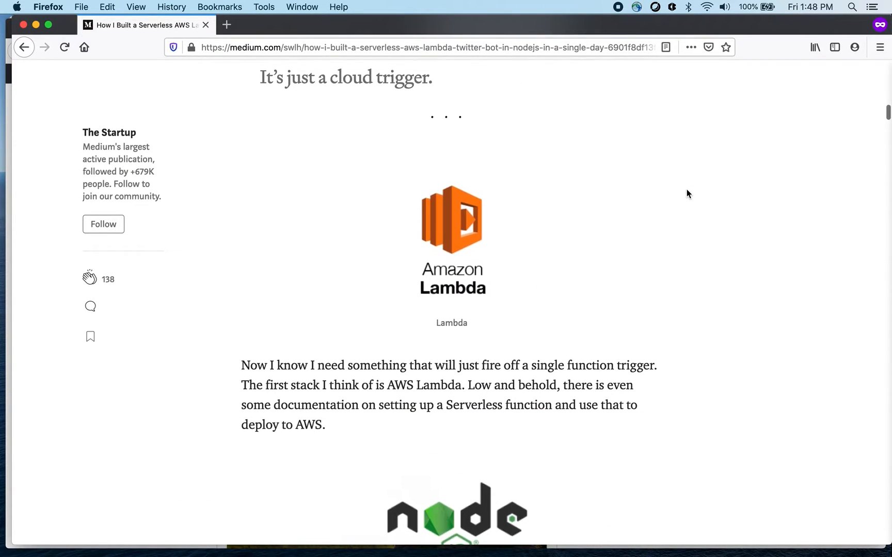
{"action": "scroll", "scroll_direction": "up", "scroll_amount": 3}
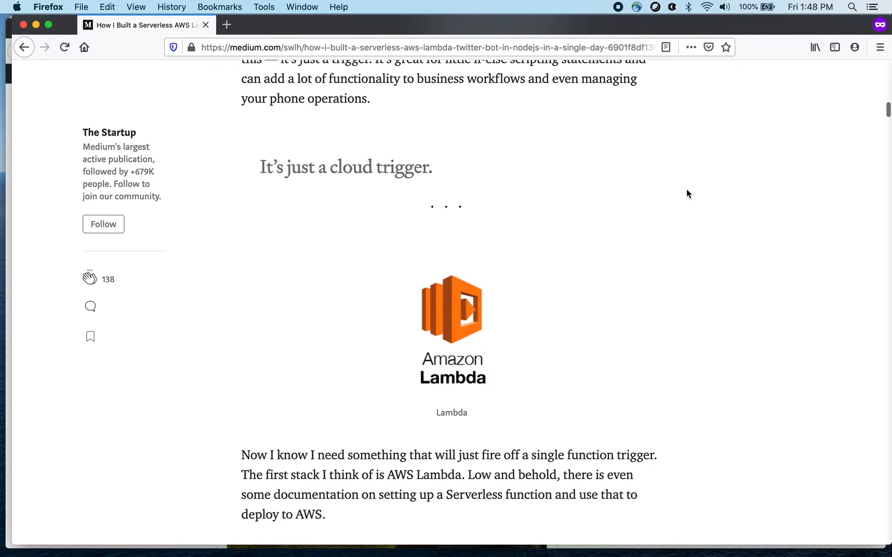
{"action": "scroll", "scroll_direction": "down", "scroll_amount": 3}
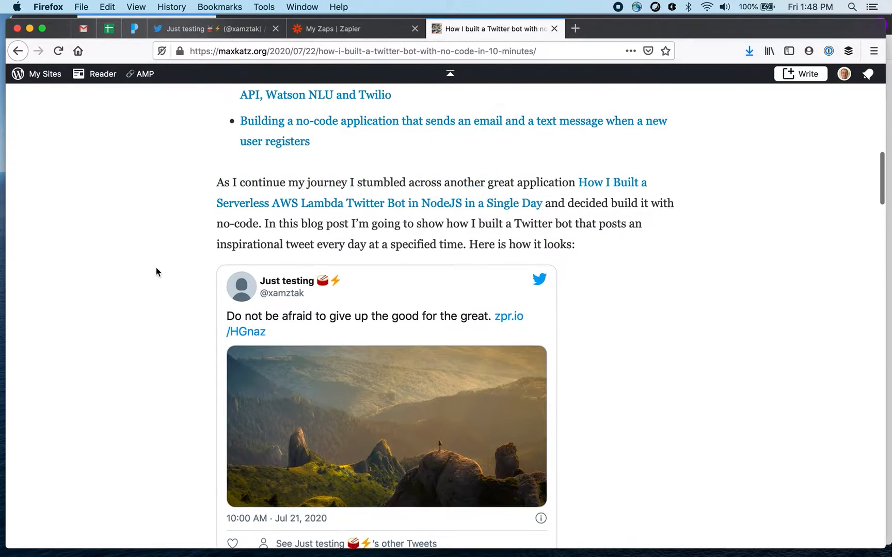
- Scroll down the blog post to its tools list and three Zap steps
{"action": "scroll", "scroll_direction": "down", "scroll_amount": 3}
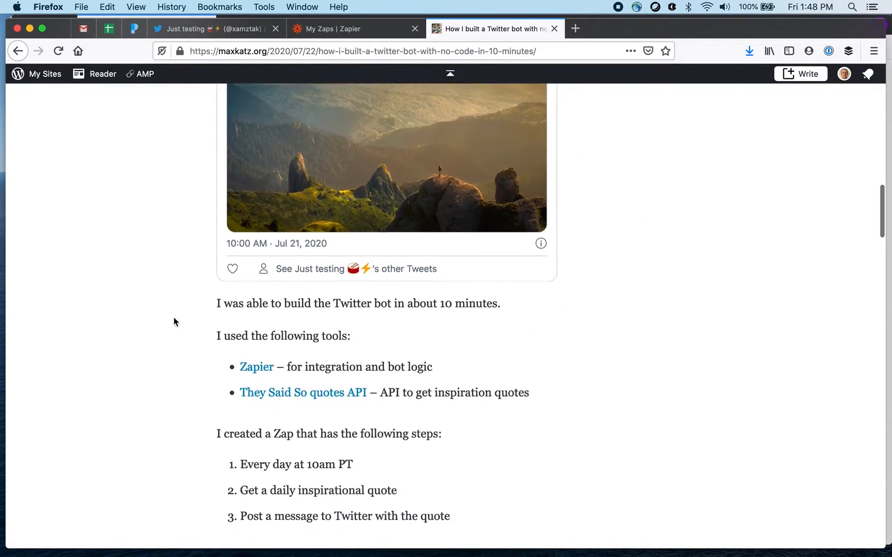
{"action": "scroll", "scroll_direction": "down", "scroll_amount": 3}
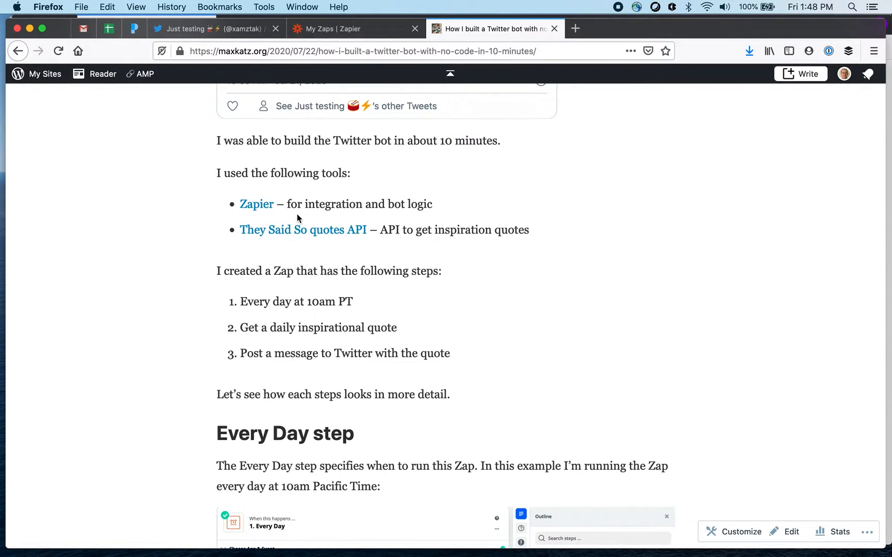
{"action": "mouse_move", "coordinate": [262, 245]}
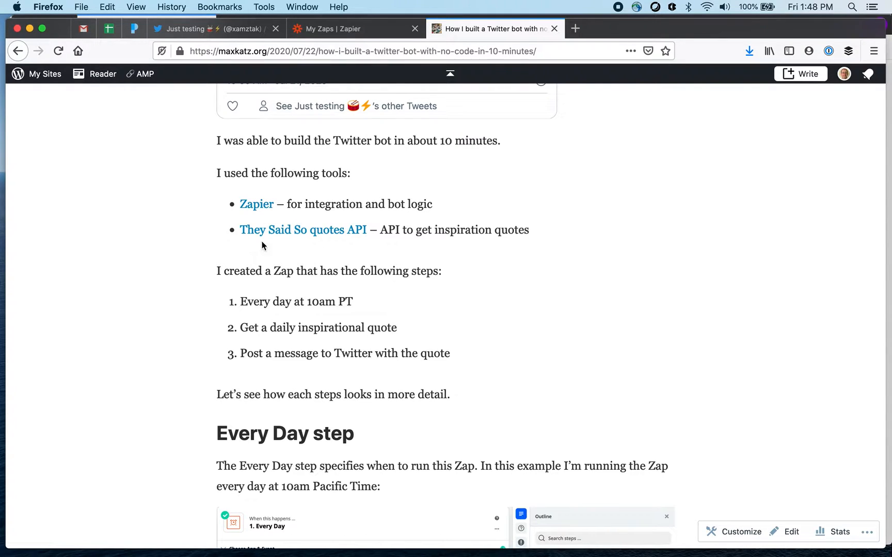
{"action": "mouse_move", "coordinate": [359, 259]}
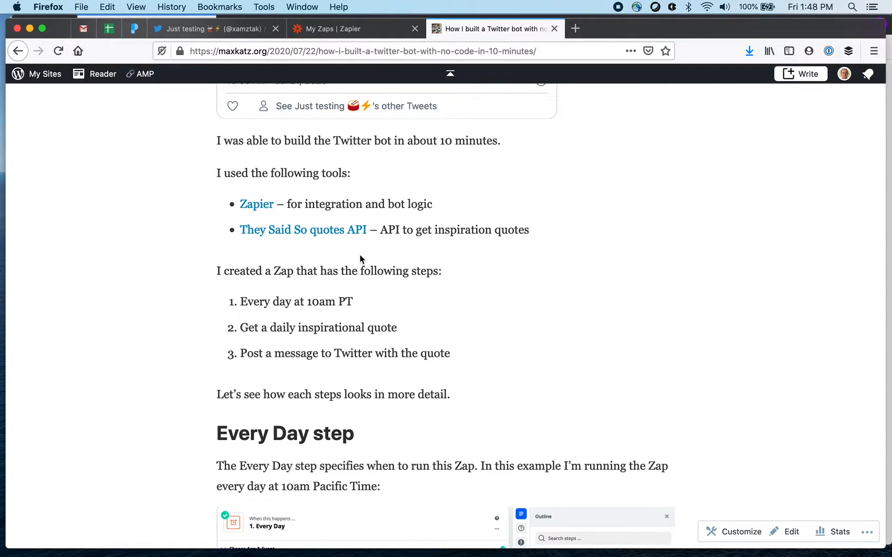
- From the Zaps list, open 'Twitter Bot with Quotes' in the editor and show its three-step outline
{"action": "left_click", "coordinate": [353, 29]}
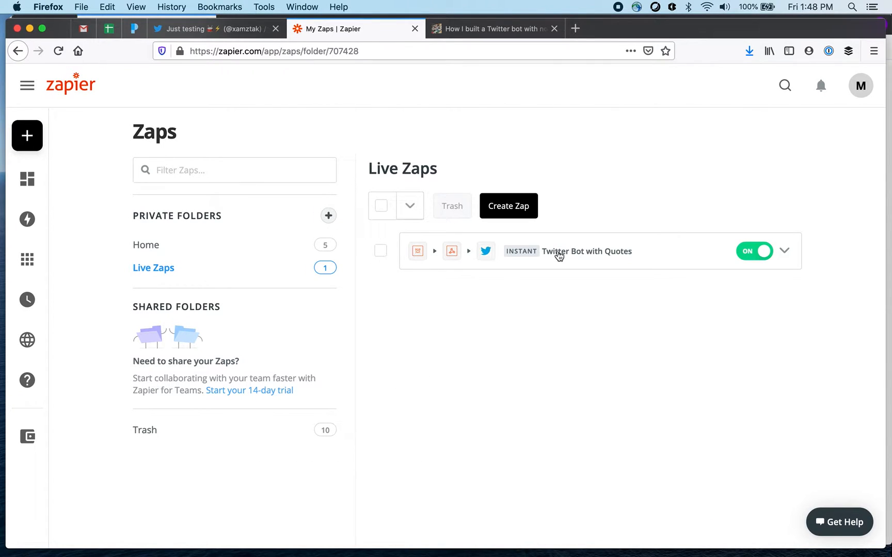
{"action": "mouse_move", "coordinate": [673, 260]}
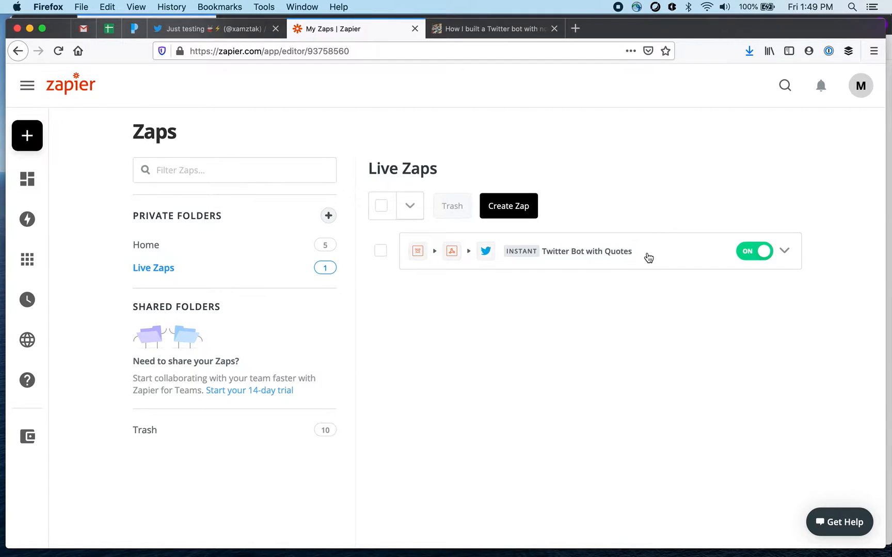
{"action": "left_click", "coordinate": [589, 252]}
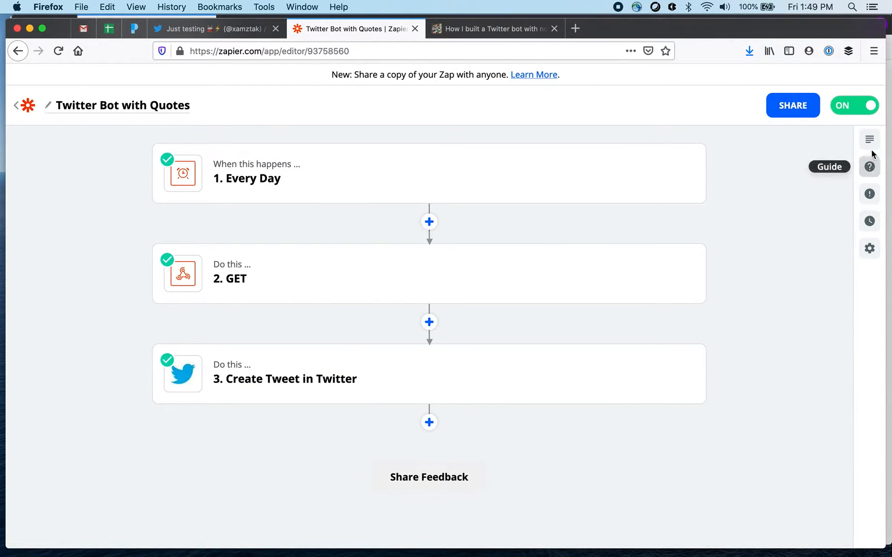
{"action": "left_click", "coordinate": [869, 139]}
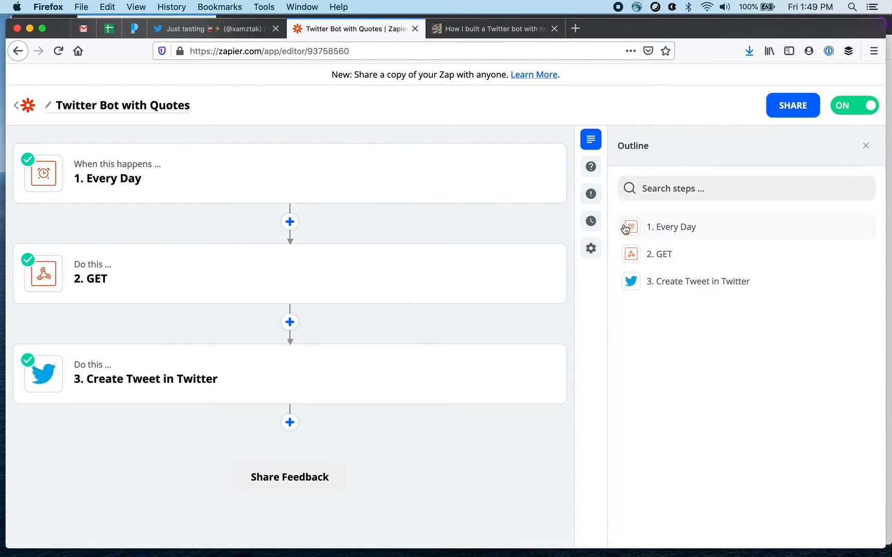
{"action": "mouse_move", "coordinate": [710, 237]}
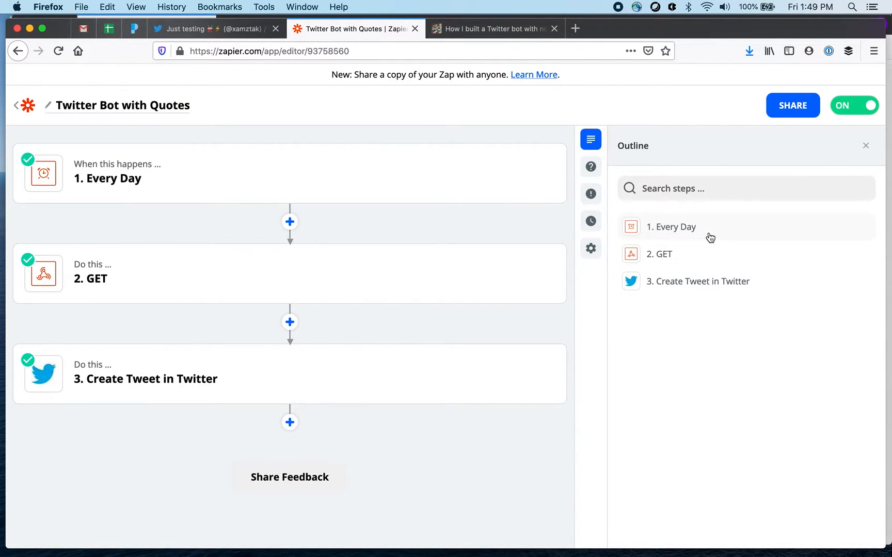
{"action": "mouse_move", "coordinate": [708, 234]}
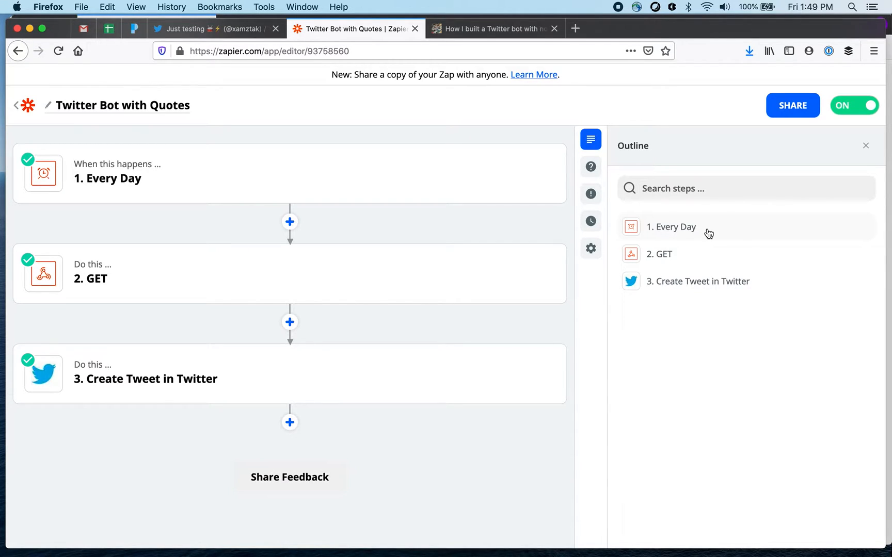
{"action": "mouse_move", "coordinate": [681, 236]}
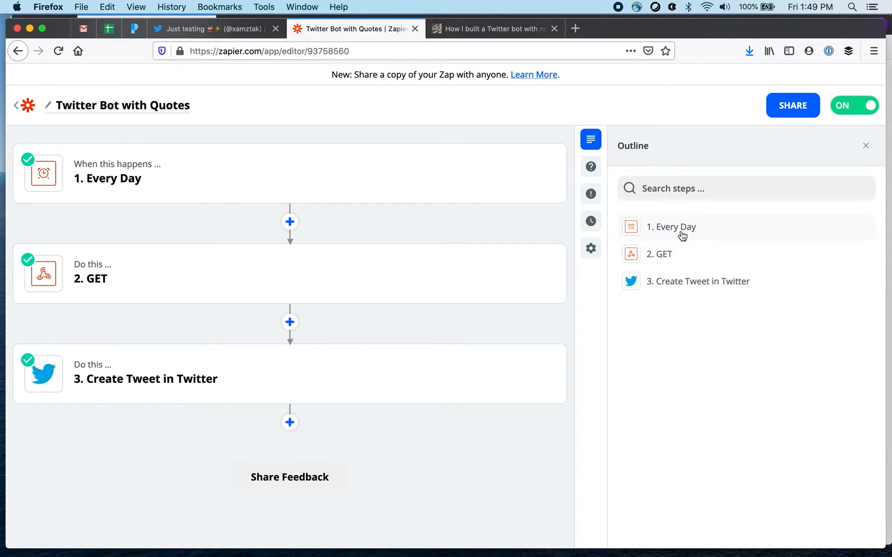
{"action": "mouse_move", "coordinate": [680, 264]}
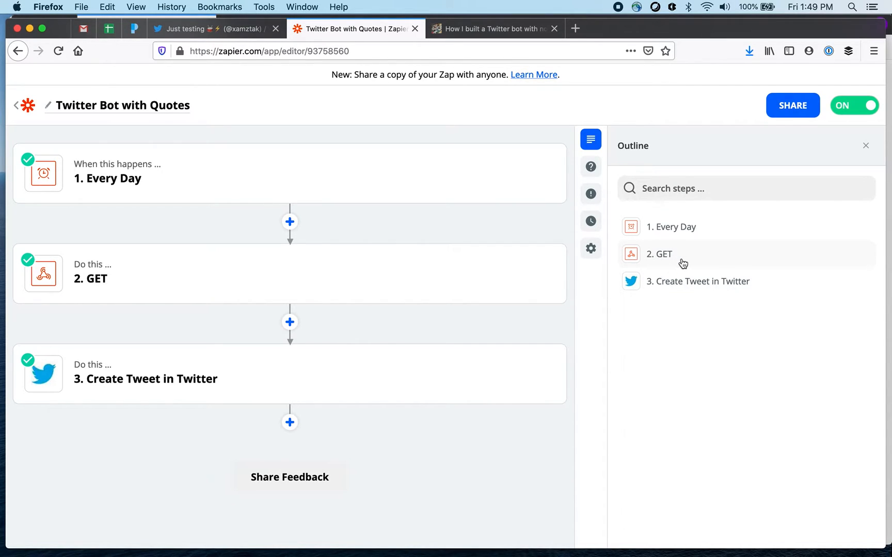
{"action": "mouse_move", "coordinate": [690, 291]}
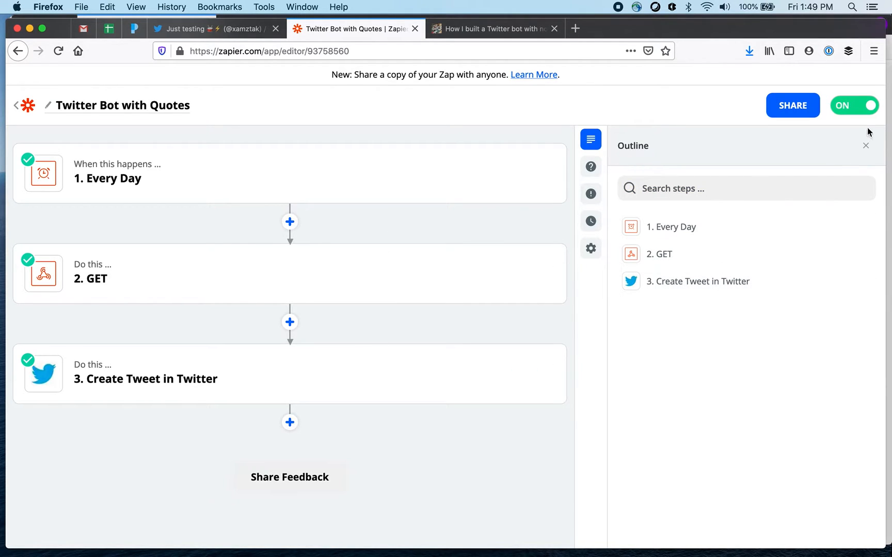
- Expand the Every Day trigger's Schedule by Zapier app/event and its found sample day
{"action": "left_click", "coordinate": [108, 177]}
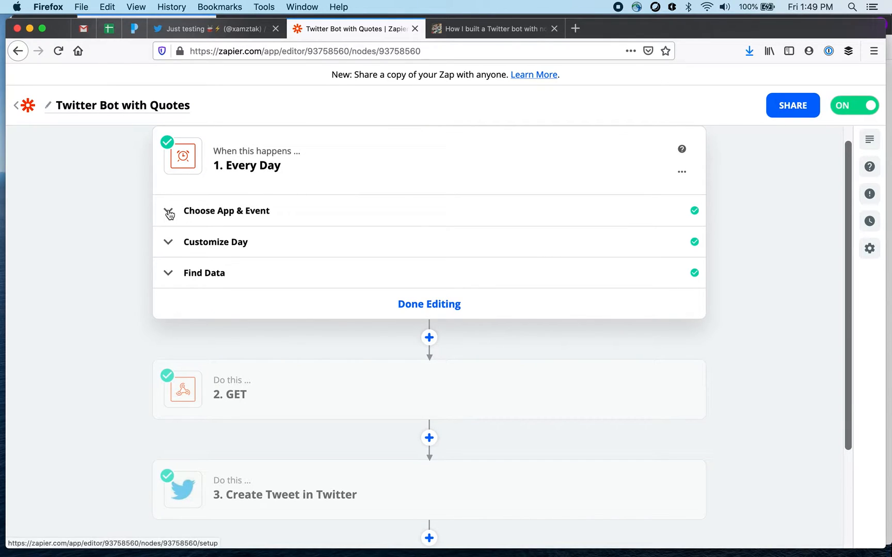
{"action": "left_click", "coordinate": [226, 211]}
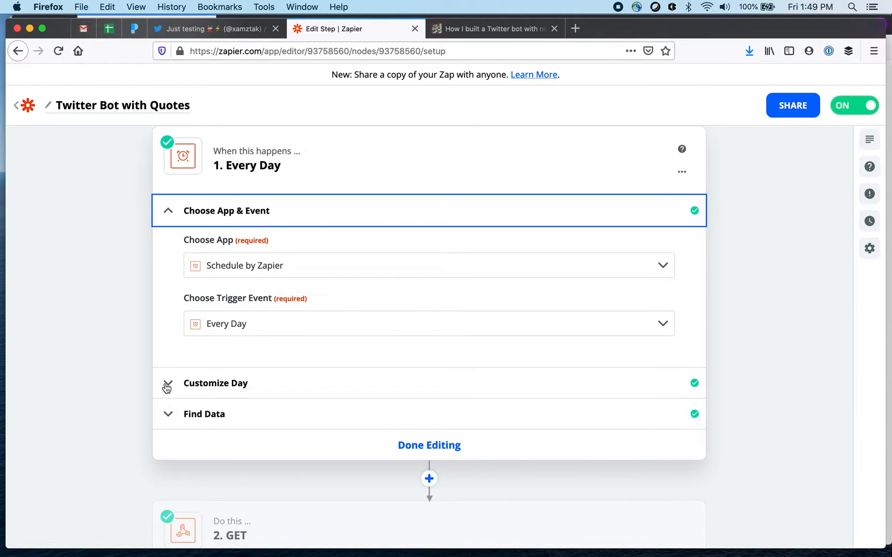
{"action": "left_click", "coordinate": [215, 383]}
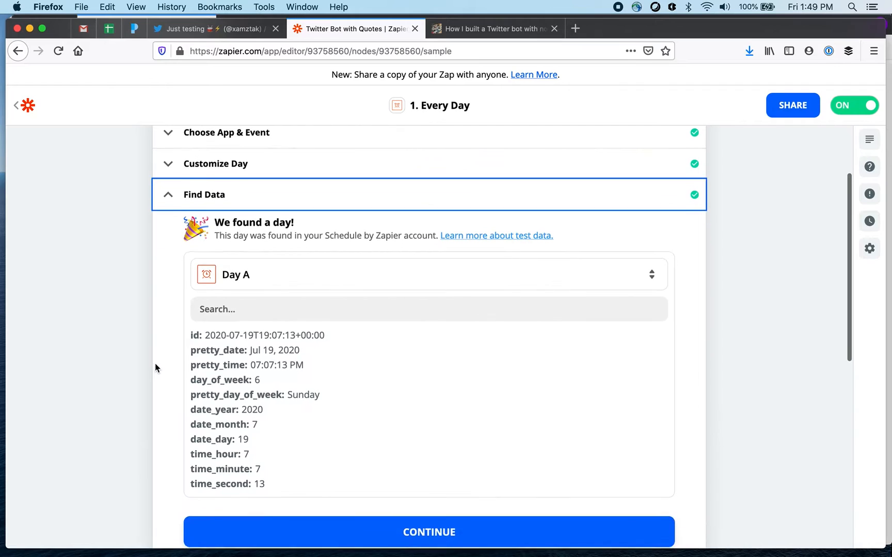
{"action": "scroll", "scroll_direction": "down", "scroll_amount": 3}
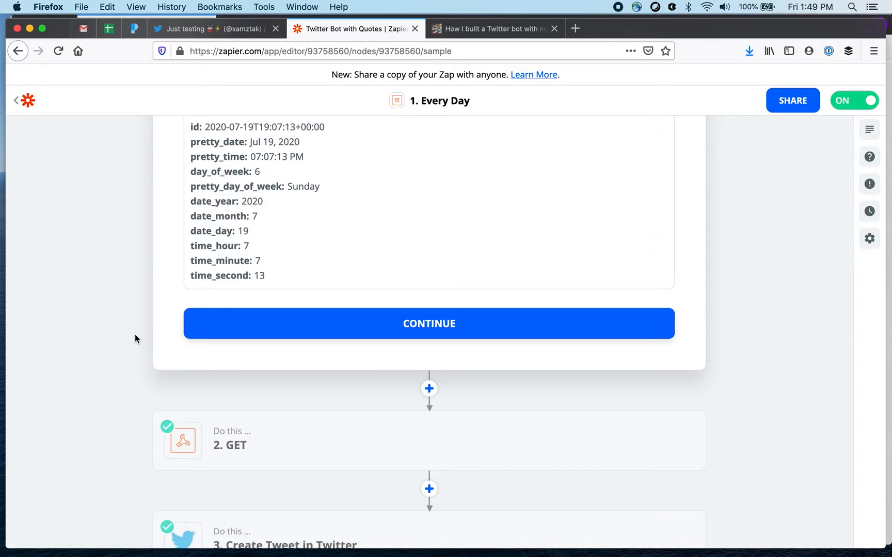
- Review the GET webhook's app, quotes.rest request (English, inspire) and sample quote
{"action": "left_click", "coordinate": [429, 325]}
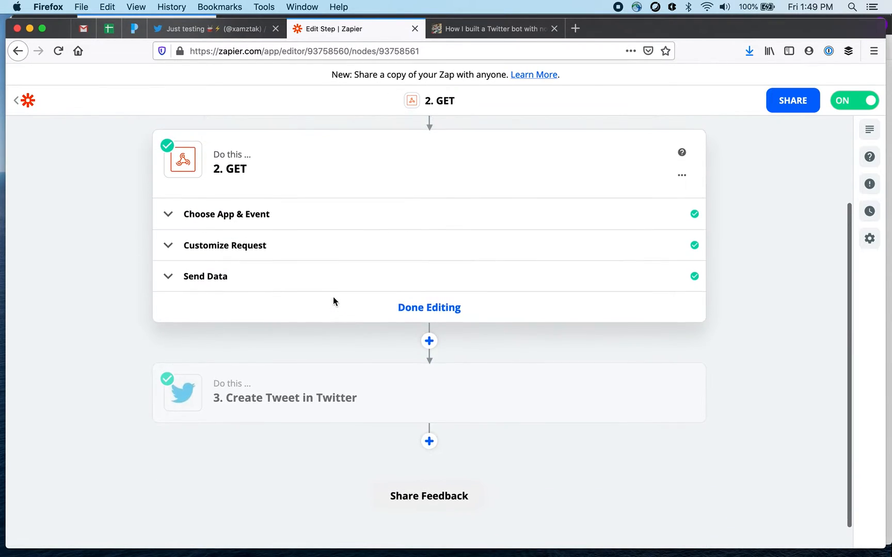
{"action": "left_click", "coordinate": [226, 214]}
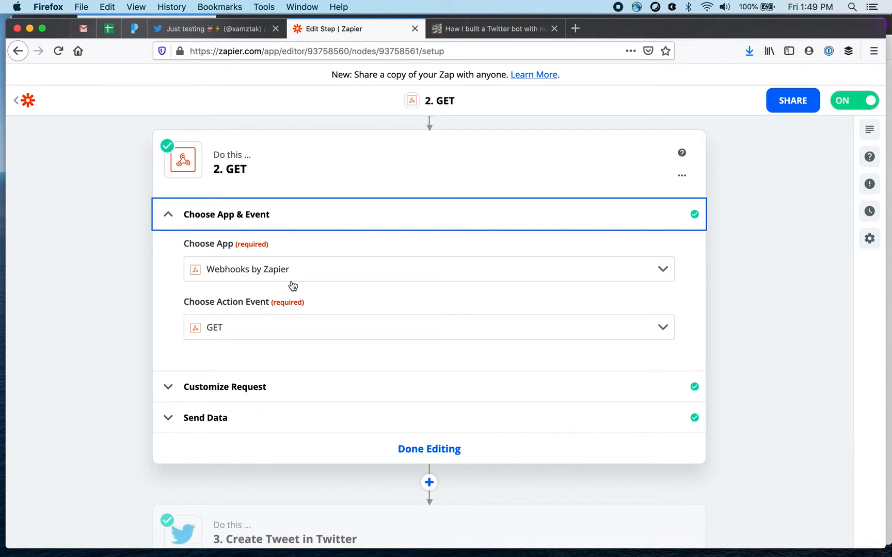
{"action": "mouse_move", "coordinate": [188, 386]}
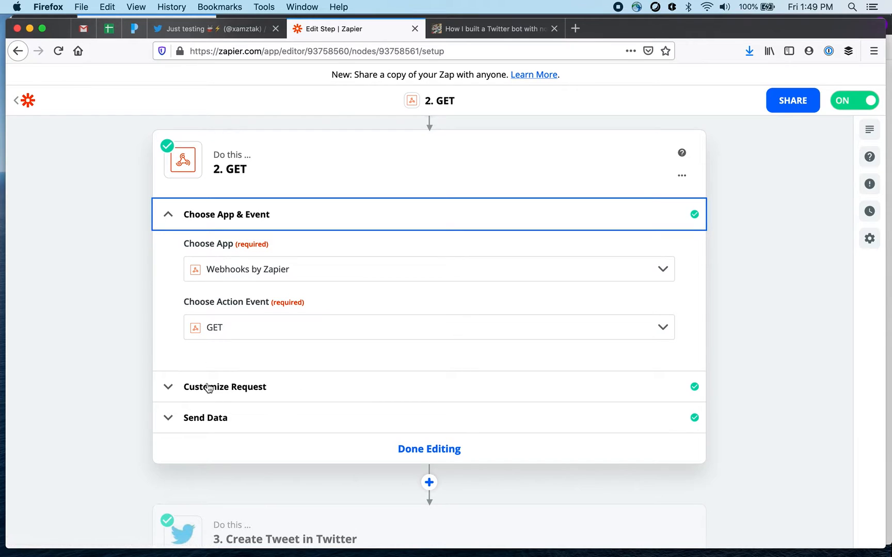
{"action": "left_click", "coordinate": [224, 387]}
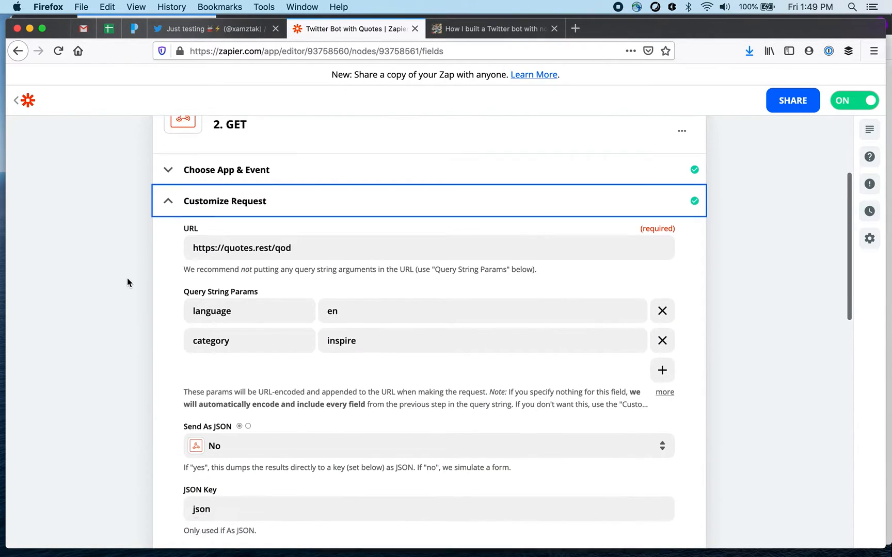
{"action": "scroll", "scroll_direction": "down", "scroll_amount": 3}
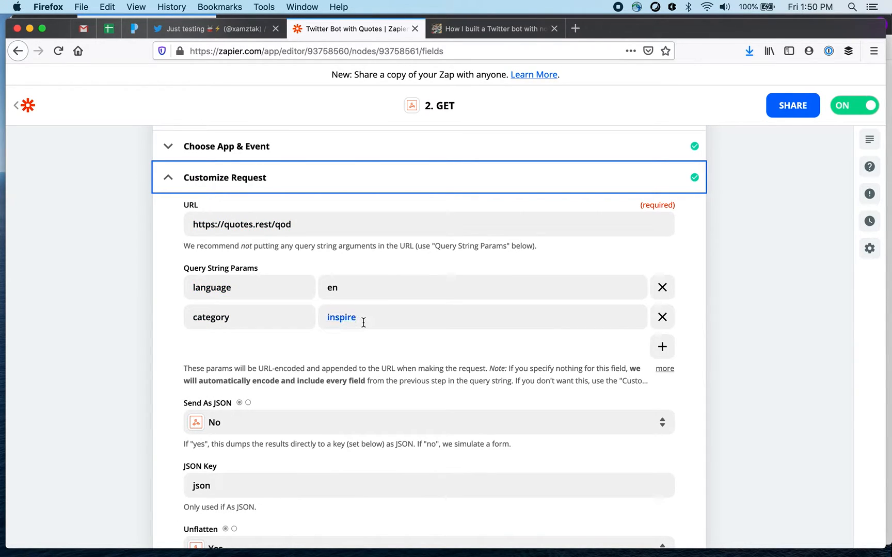
{"action": "scroll", "scroll_direction": "down", "scroll_amount": 3}
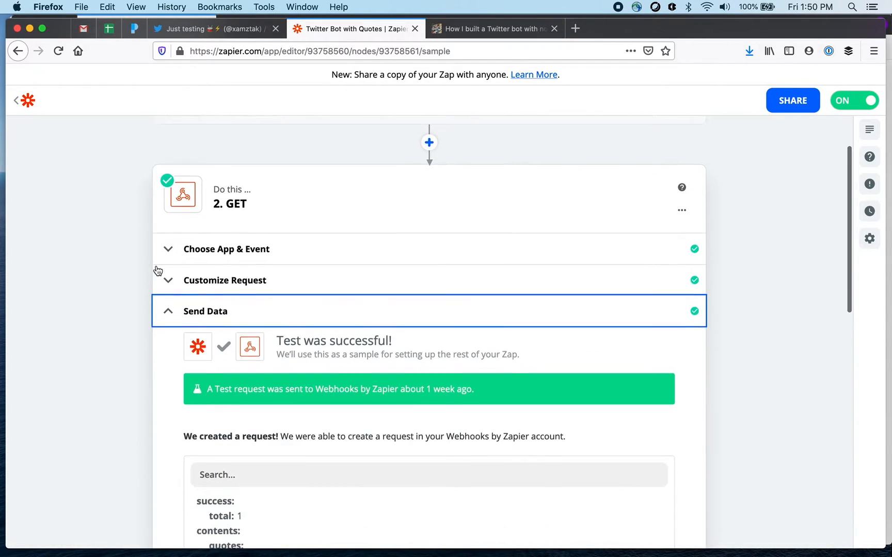
{"action": "scroll", "scroll_direction": "down", "scroll_amount": 3}
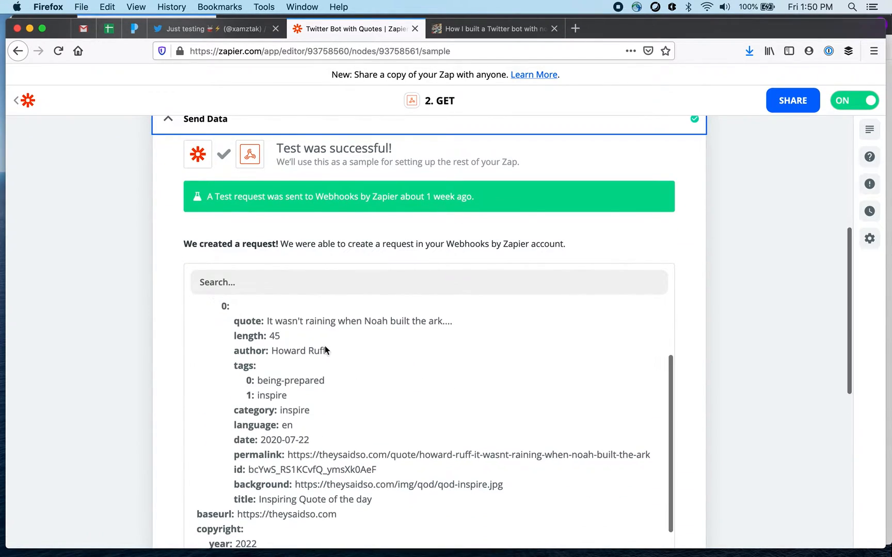
{"action": "scroll", "scroll_direction": "down", "scroll_amount": 3}
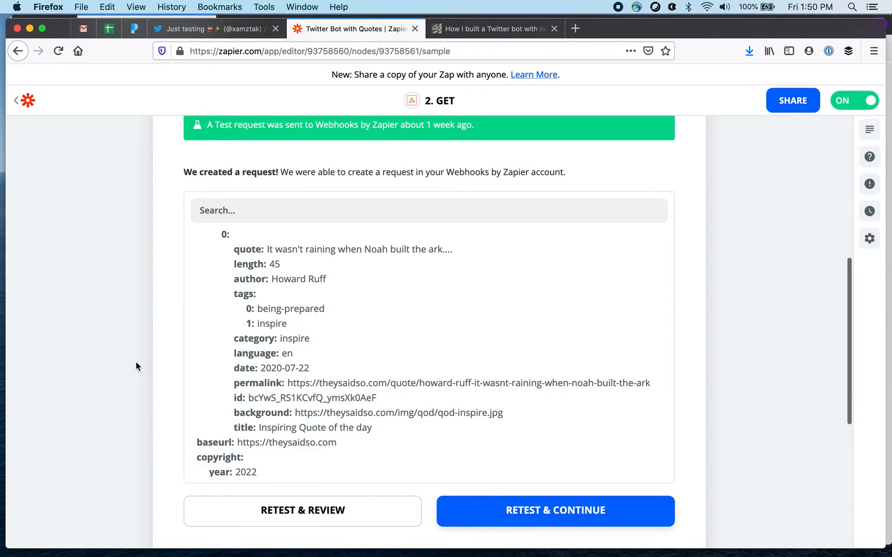
{"action": "scroll", "scroll_direction": "down", "scroll_amount": 3}
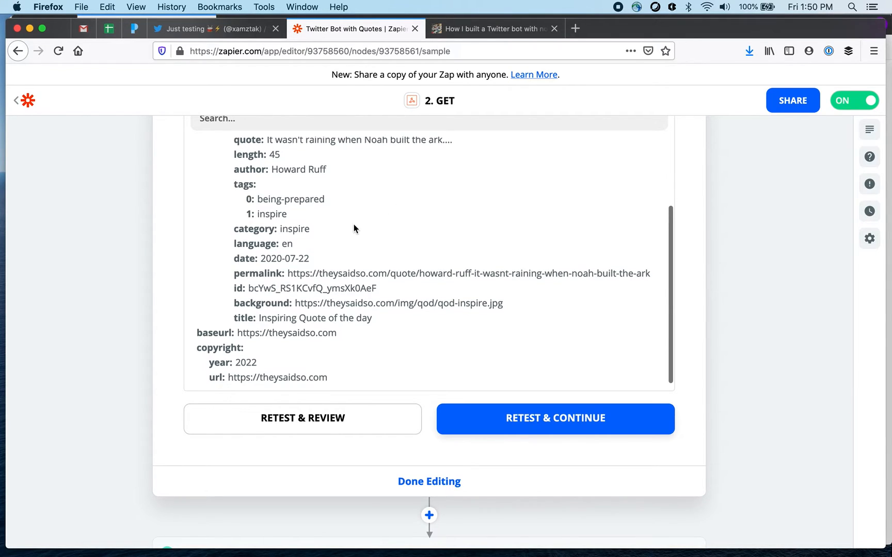
{"action": "mouse_move", "coordinate": [510, 312]}
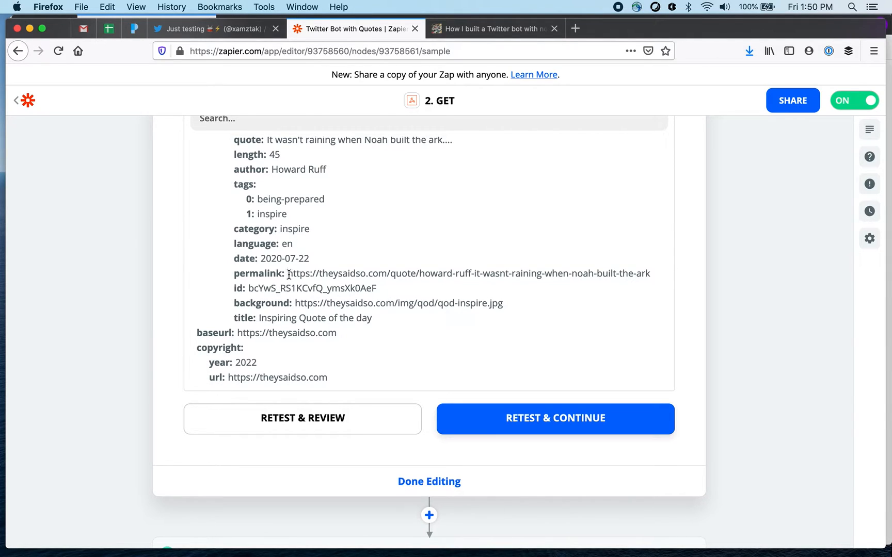
{"action": "mouse_move", "coordinate": [369, 315]}
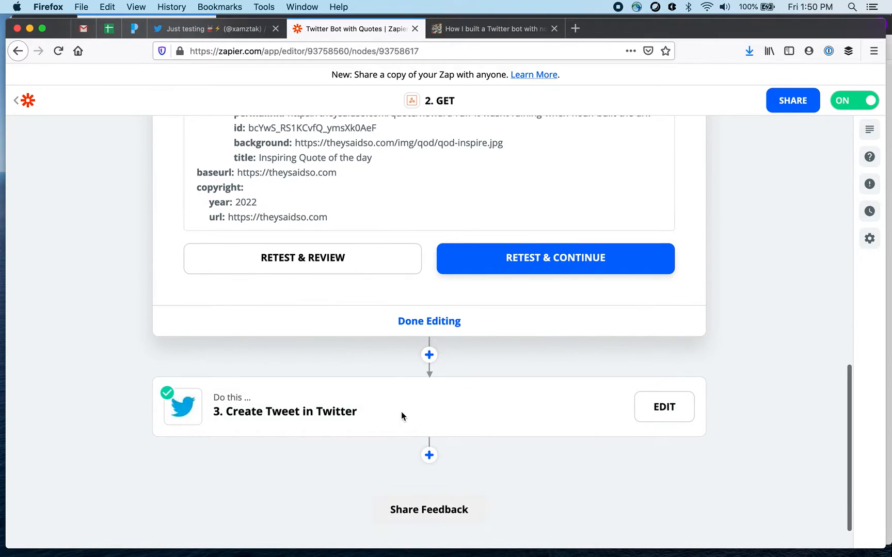
- Expand the Create Tweet in Twitter step for editing
{"action": "left_click", "coordinate": [663, 406]}
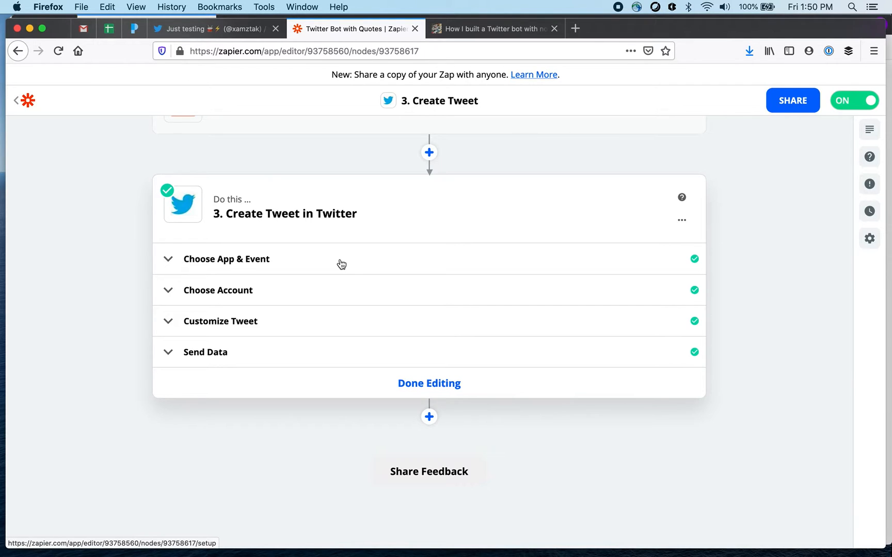
- Show the Create Tweet step's Twitter app and Create Tweet action event
{"action": "left_click", "coordinate": [226, 259]}
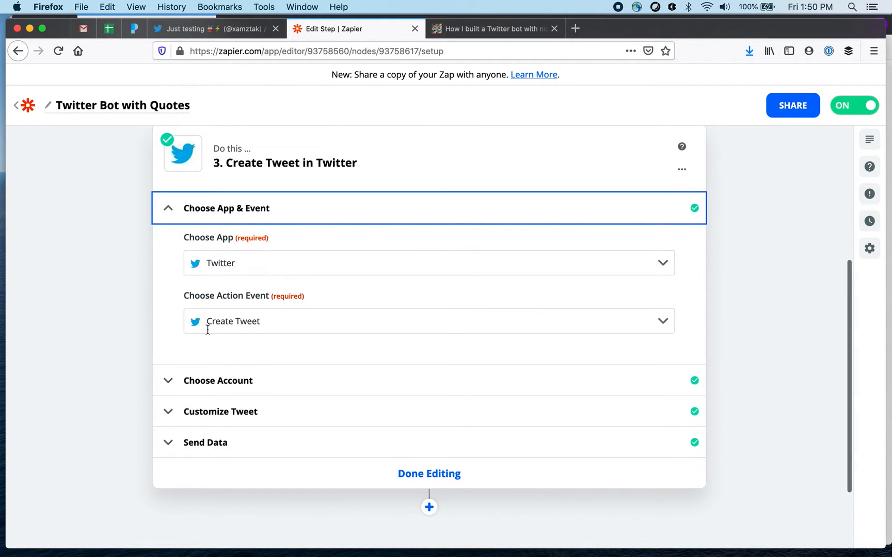
{"action": "mouse_move", "coordinate": [282, 339]}
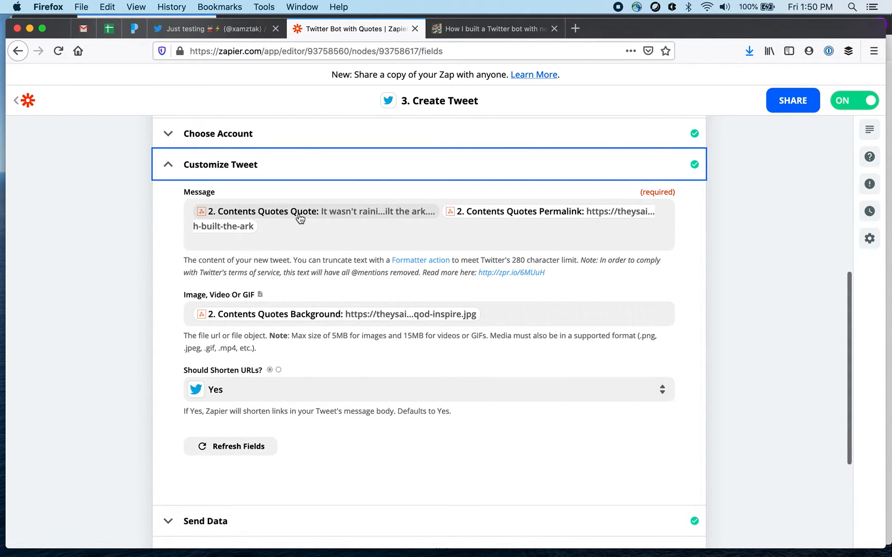
{"action": "mouse_move", "coordinate": [545, 222]}
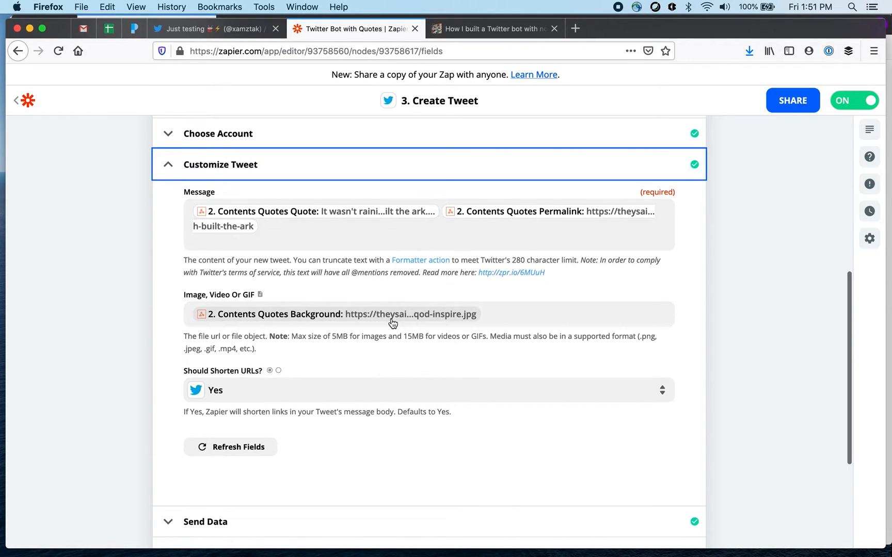
{"action": "mouse_move", "coordinate": [403, 324]}
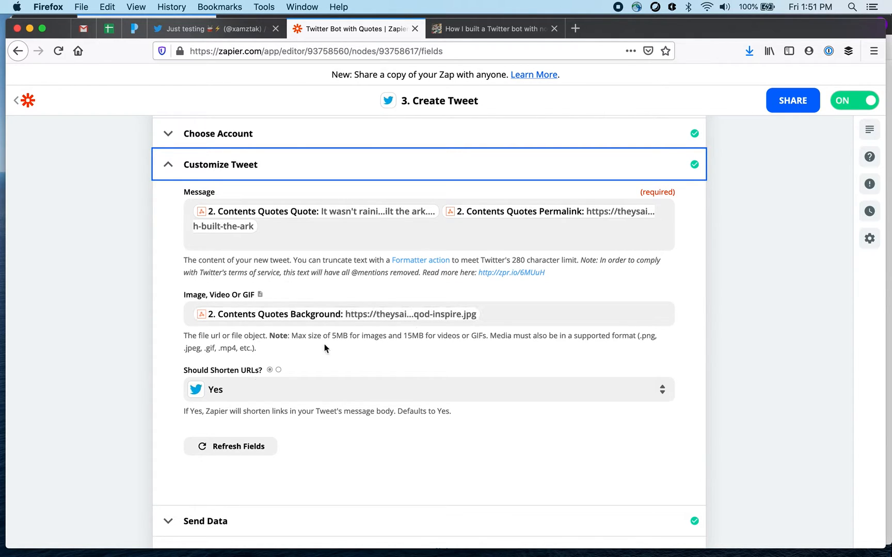
{"action": "mouse_move", "coordinate": [157, 382]}
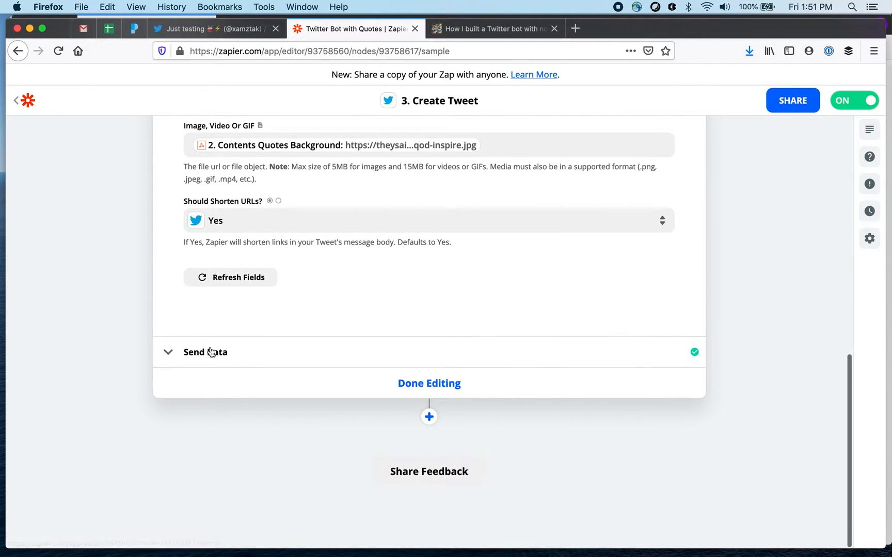
- View the tweet step's test result and retest it, which fails as a duplicate tweet
{"action": "left_click", "coordinate": [204, 352]}
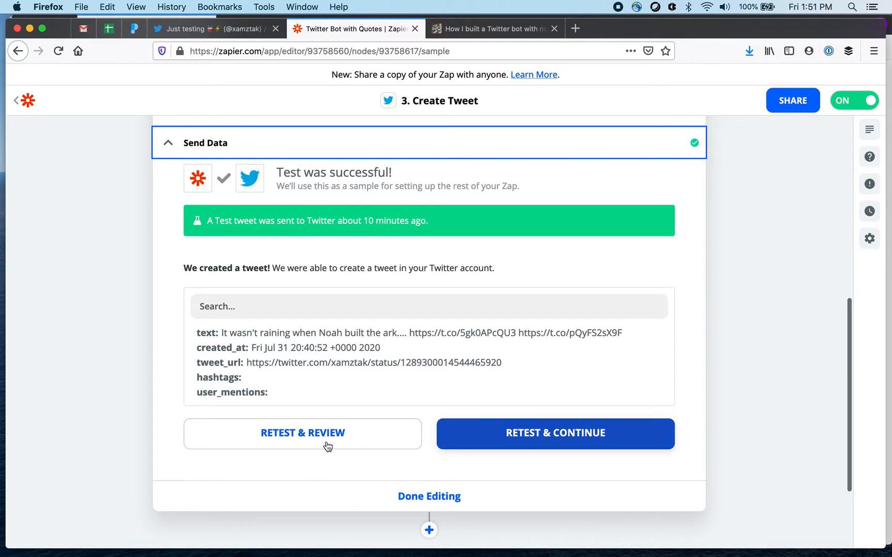
{"action": "left_click", "coordinate": [302, 433]}
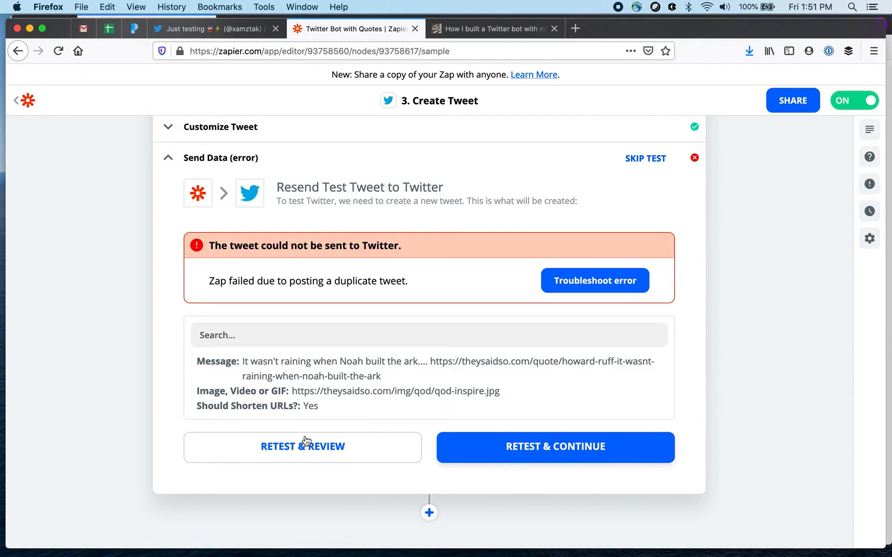
{"action": "mouse_move", "coordinate": [399, 375]}
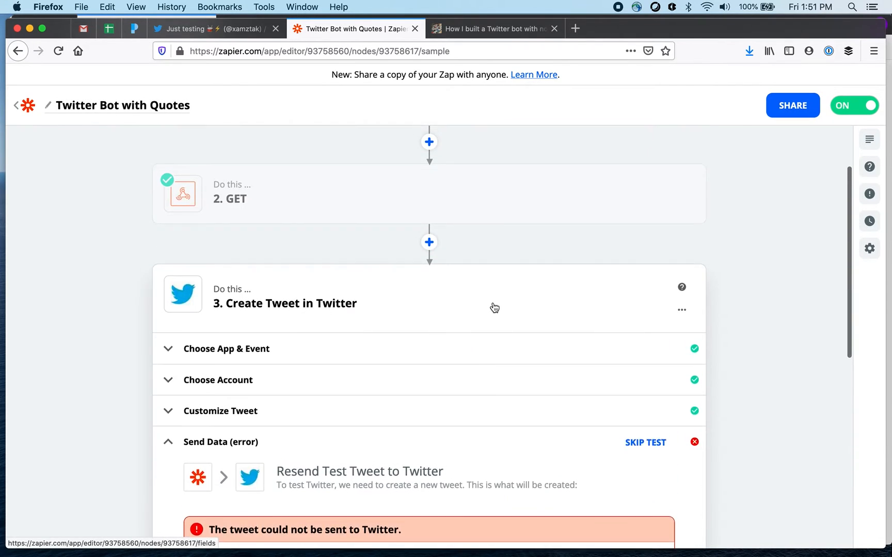
{"action": "scroll", "scroll_direction": "down", "scroll_amount": 3}
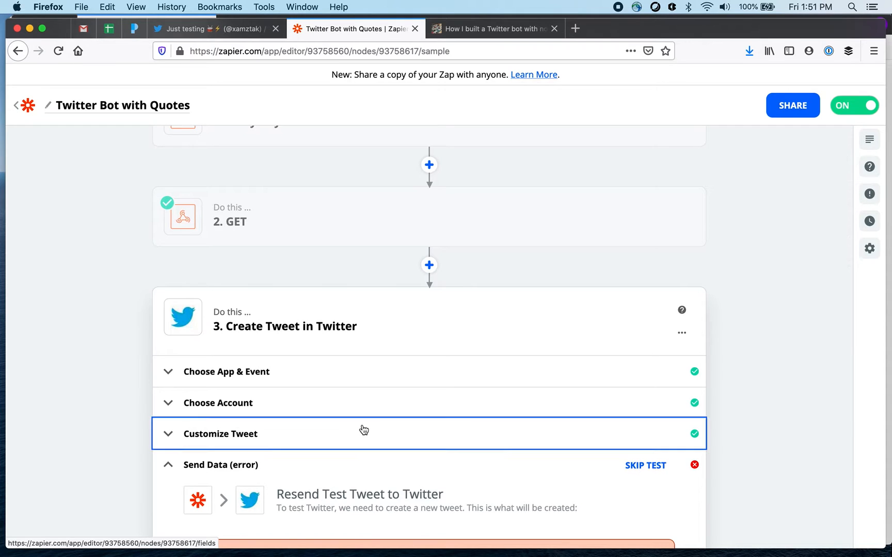
- Add the text 'Quote:' at the start of the tweet Message field
{"action": "left_click", "coordinate": [220, 434]}
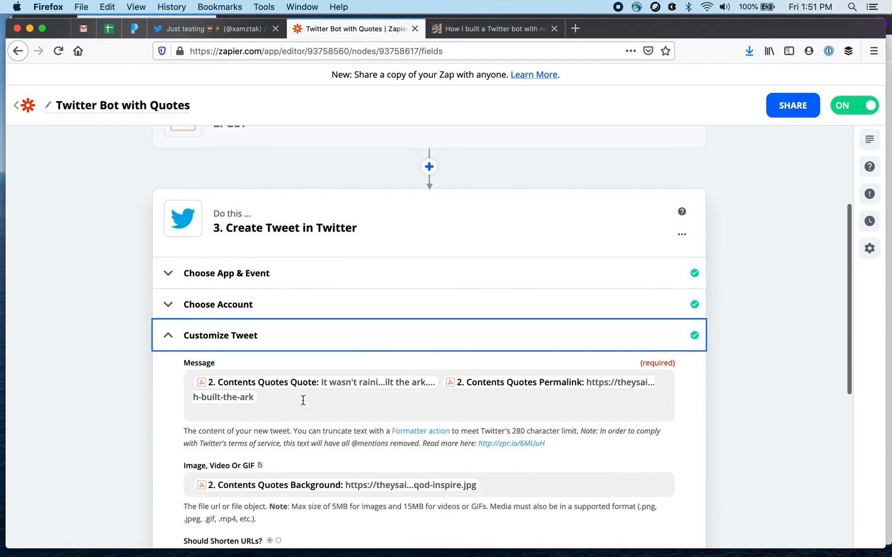
{"action": "left_click", "coordinate": [301, 395]}
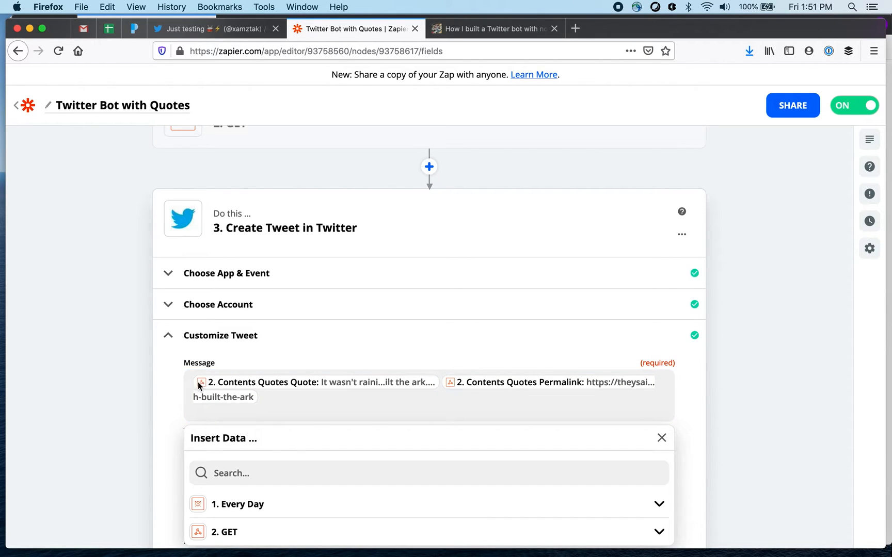
{"action": "left_click", "coordinate": [273, 395]}
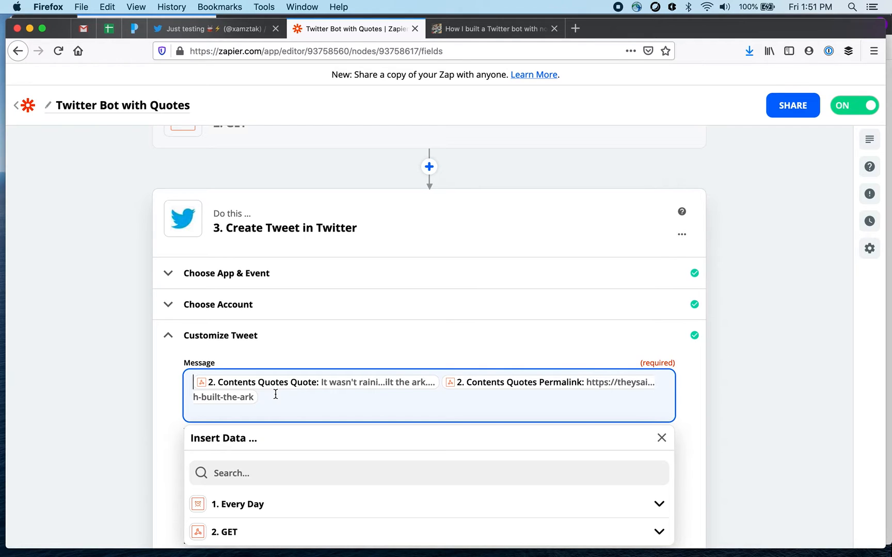
{"action": "type", "text": "Quote:"}
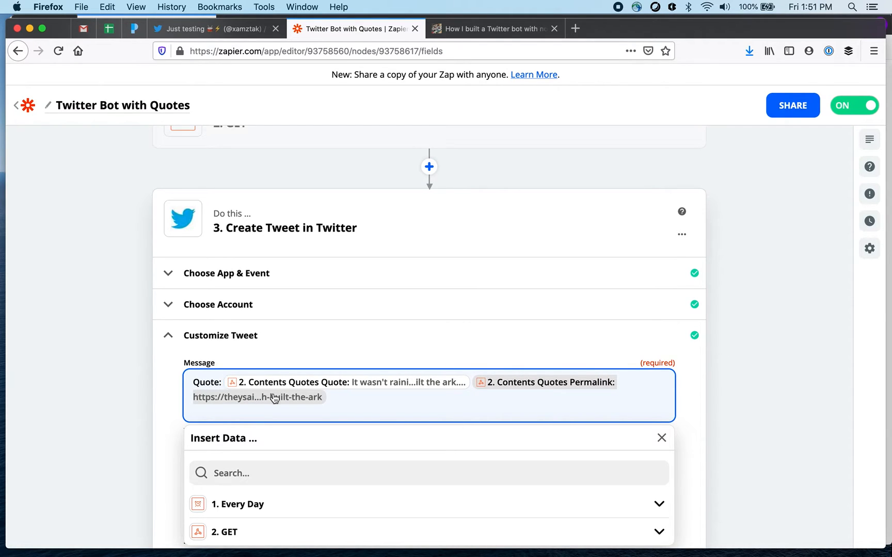
{"action": "left_click", "coordinate": [661, 438]}
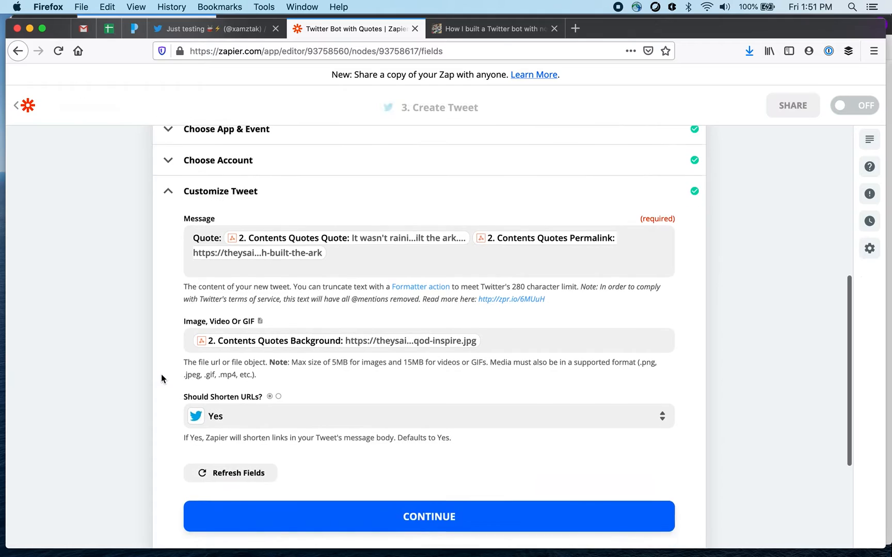
{"action": "scroll", "scroll_direction": "down", "scroll_amount": 3}
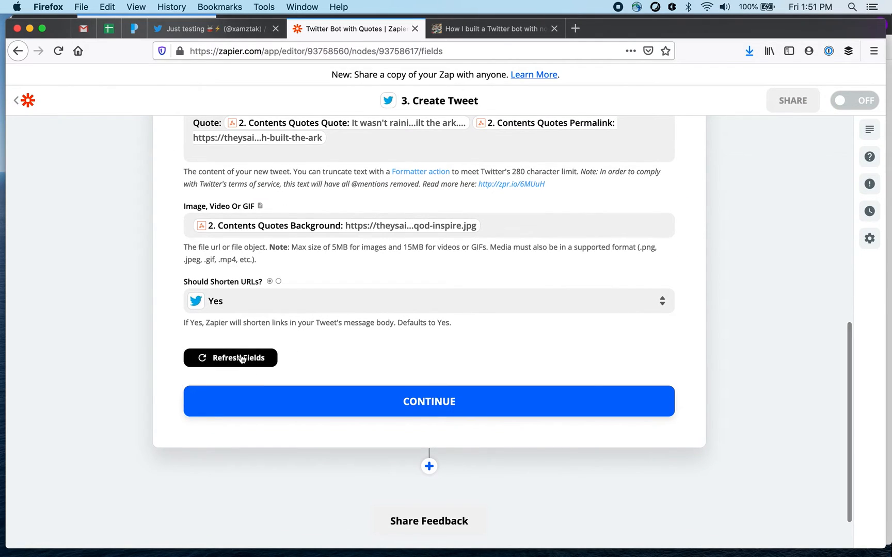
{"action": "mouse_move", "coordinate": [394, 403]}
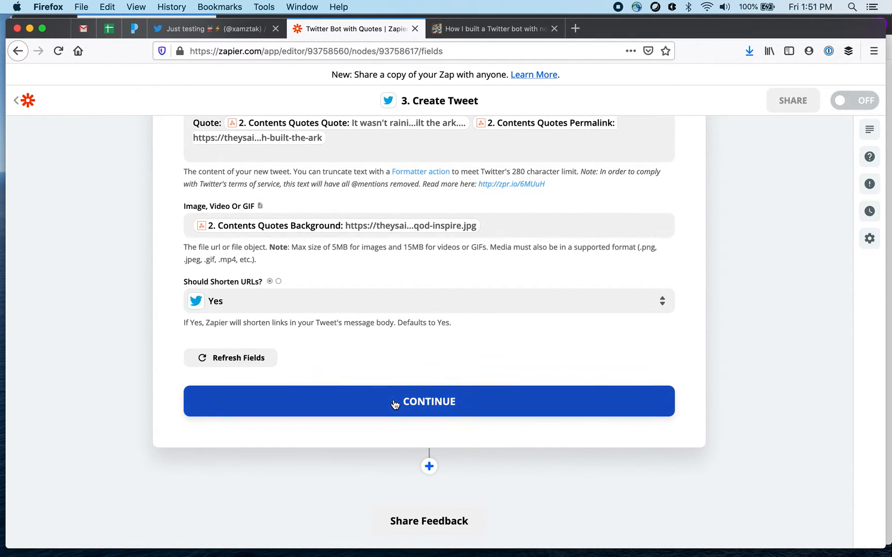
- Send a test tweet with the 'Quote:' message to Twitter, then switch to the Twitter tab
{"action": "left_click", "coordinate": [428, 401]}
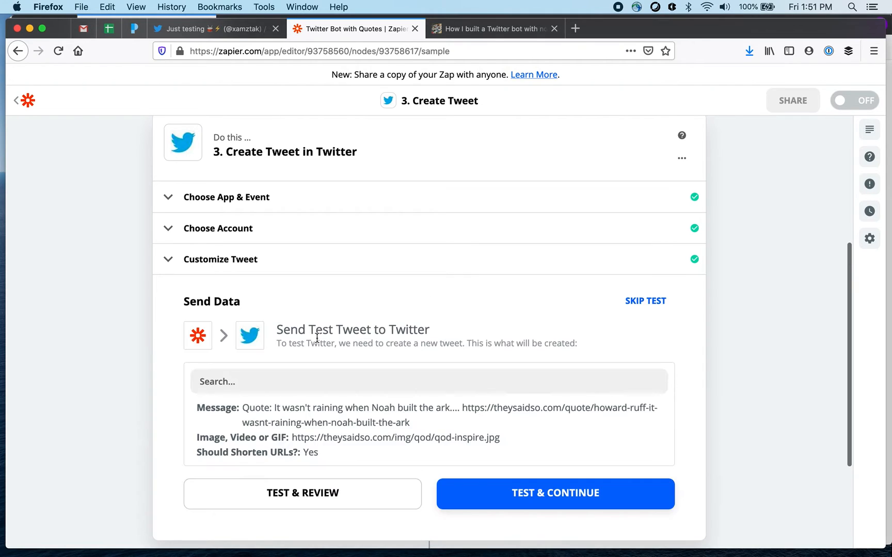
{"action": "left_click", "coordinate": [554, 493]}
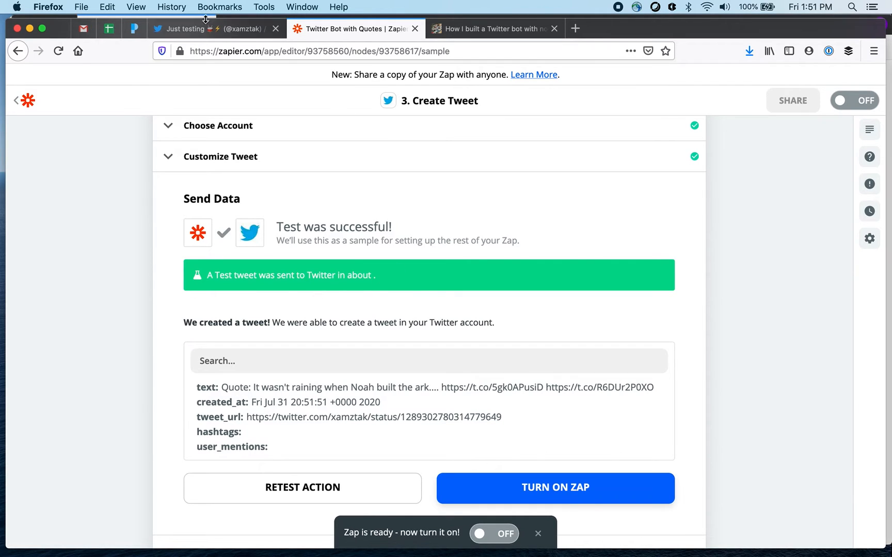
{"action": "left_click", "coordinate": [209, 29]}
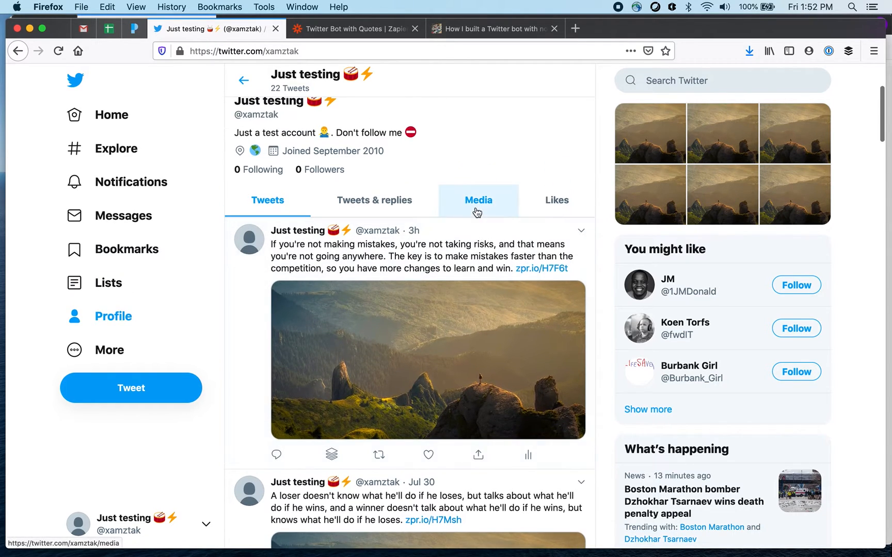
- Go to the Twitter home timeline showing the new 'Quote: It wasn't raining…' tweet with image
{"action": "left_click", "coordinate": [113, 316]}
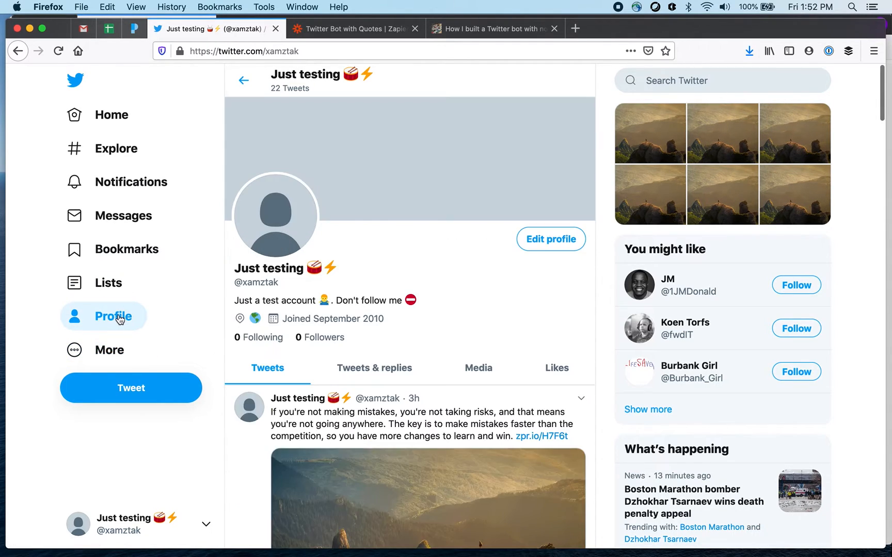
{"action": "left_click", "coordinate": [108, 115]}
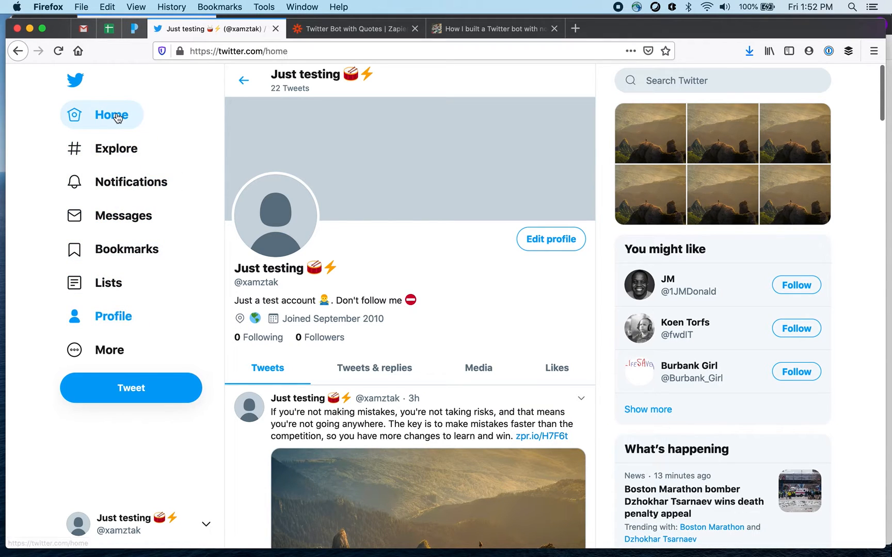
{"action": "left_click", "coordinate": [111, 115]}
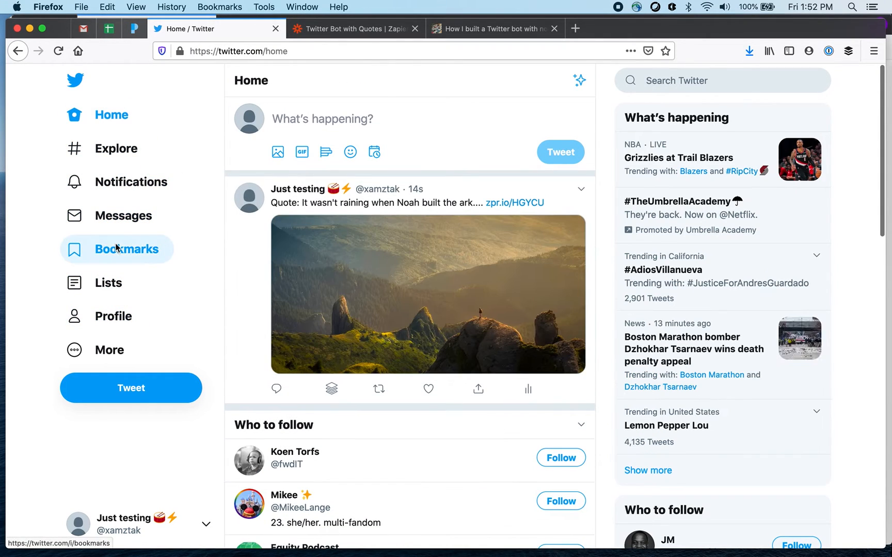
{"action": "mouse_move", "coordinate": [283, 213]}
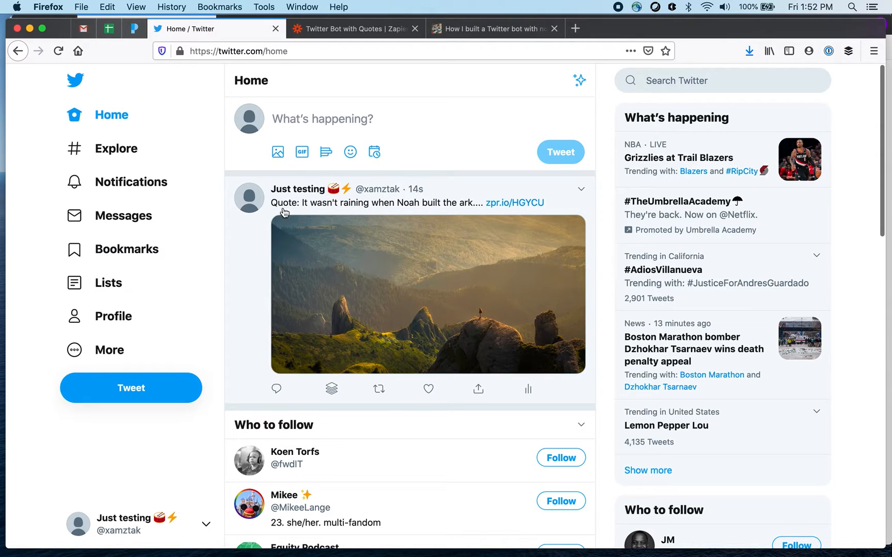
{"action": "mouse_move", "coordinate": [287, 214]}
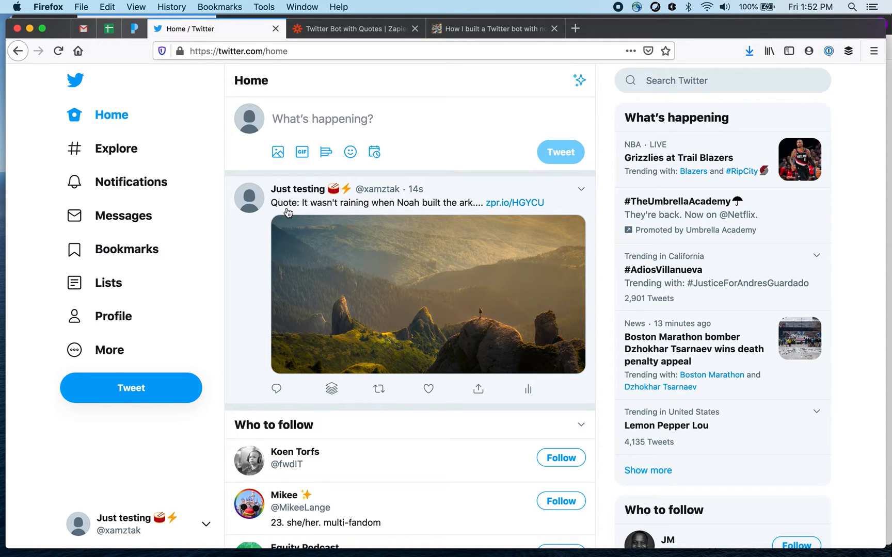
{"action": "mouse_move", "coordinate": [282, 249]}
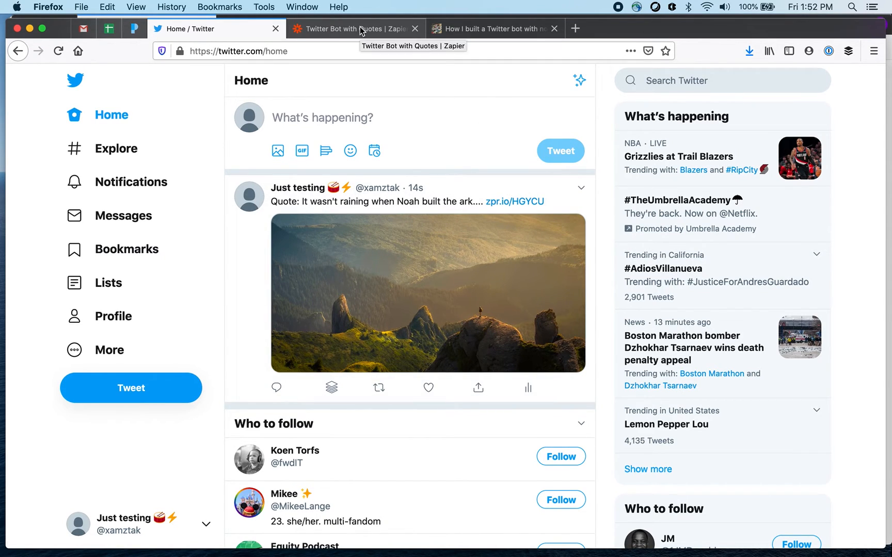
- Revise the tweet Message to drop the 'Quote:' prefix and skip retesting the step
{"action": "left_click", "coordinate": [353, 29]}
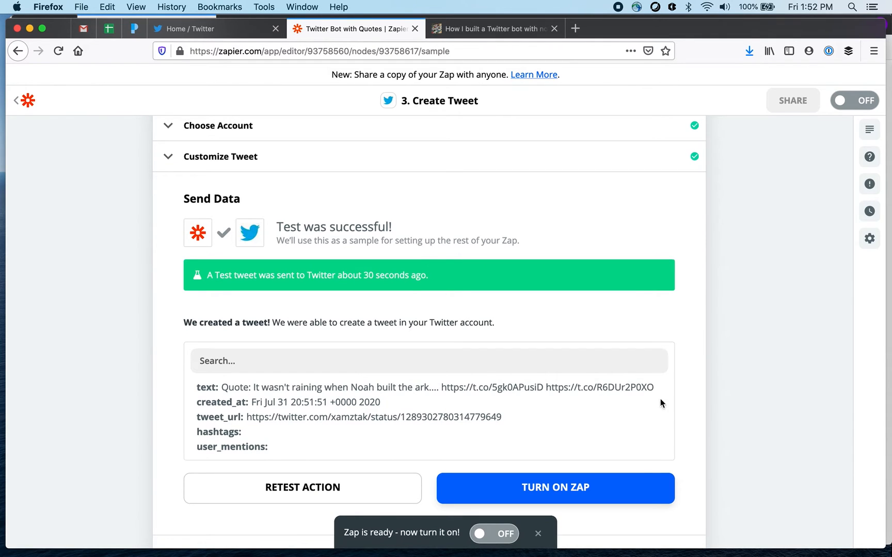
{"action": "scroll", "scroll_direction": "down", "scroll_amount": 3}
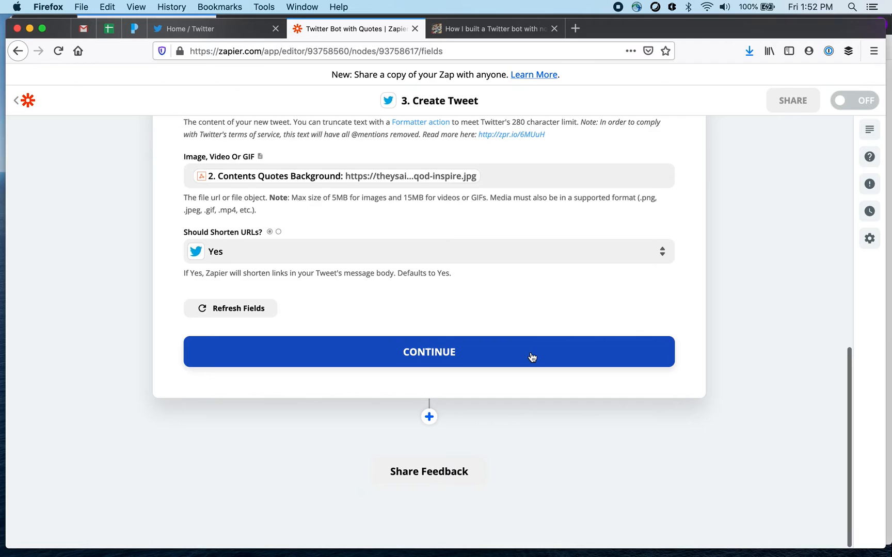
{"action": "left_click", "coordinate": [428, 352]}
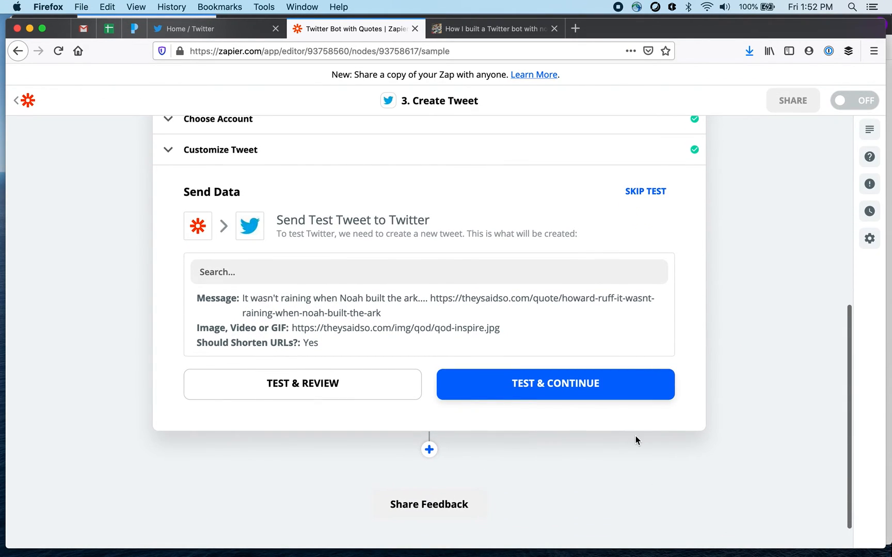
{"action": "scroll", "scroll_direction": "down", "scroll_amount": 3}
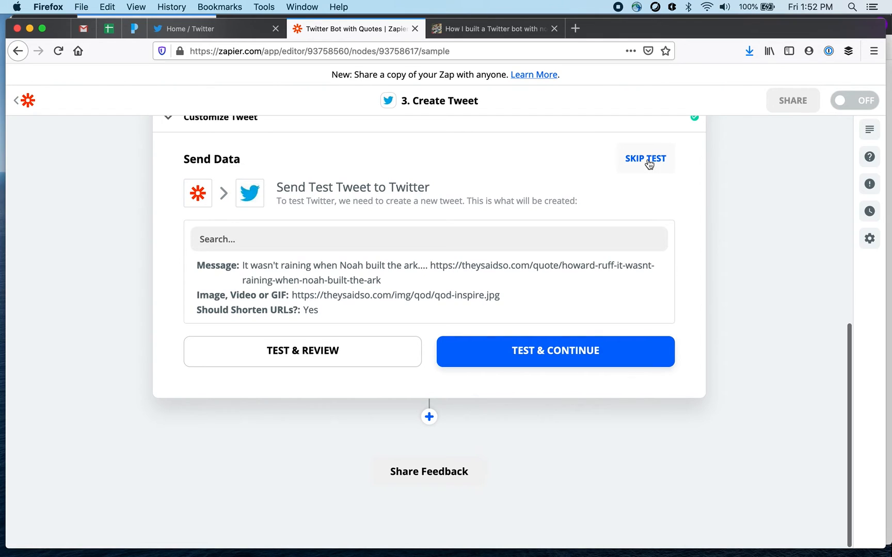
{"action": "left_click", "coordinate": [645, 158]}
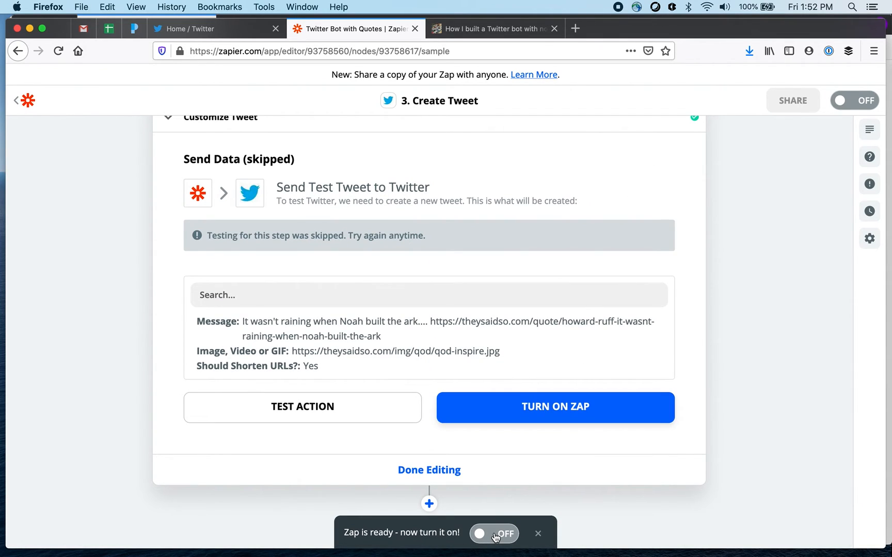
- Turn the Twitter Bot with Quotes zap on and finish editing
{"action": "left_click", "coordinate": [493, 533]}
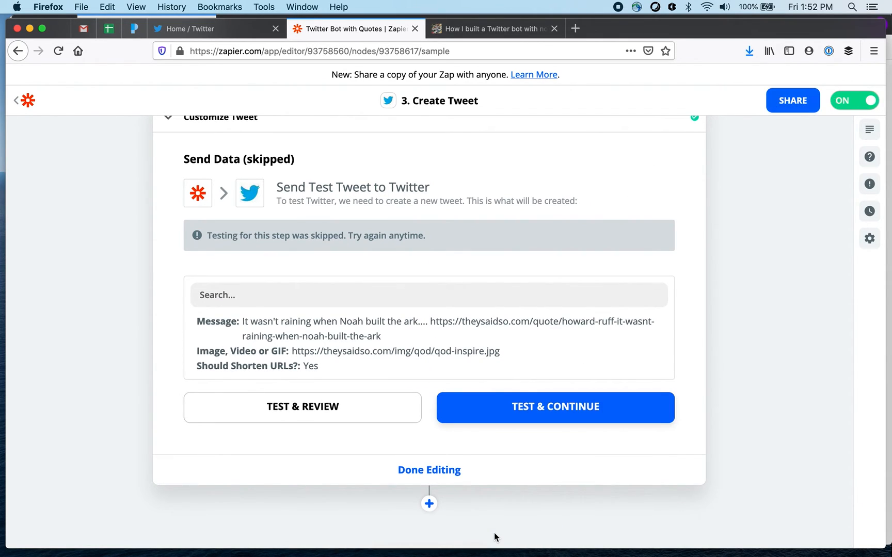
{"action": "mouse_move", "coordinate": [592, 518]}
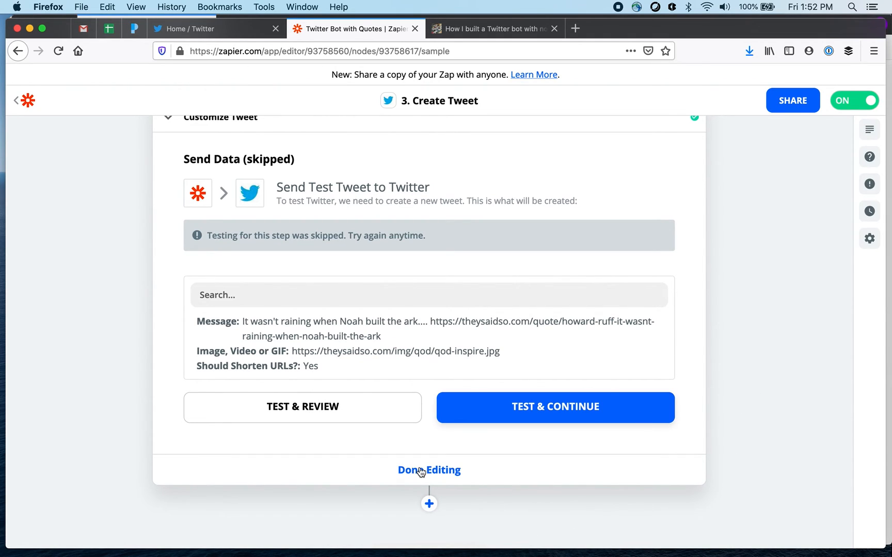
{"action": "left_click", "coordinate": [428, 471]}
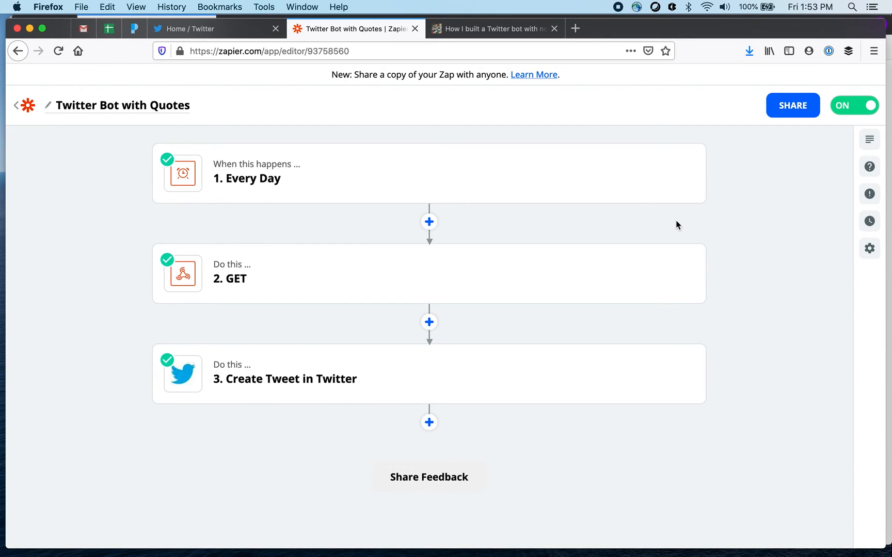
- Review the posted quote tweet on the Twitter timeline, then move to the blog post
{"action": "left_click", "coordinate": [193, 28]}
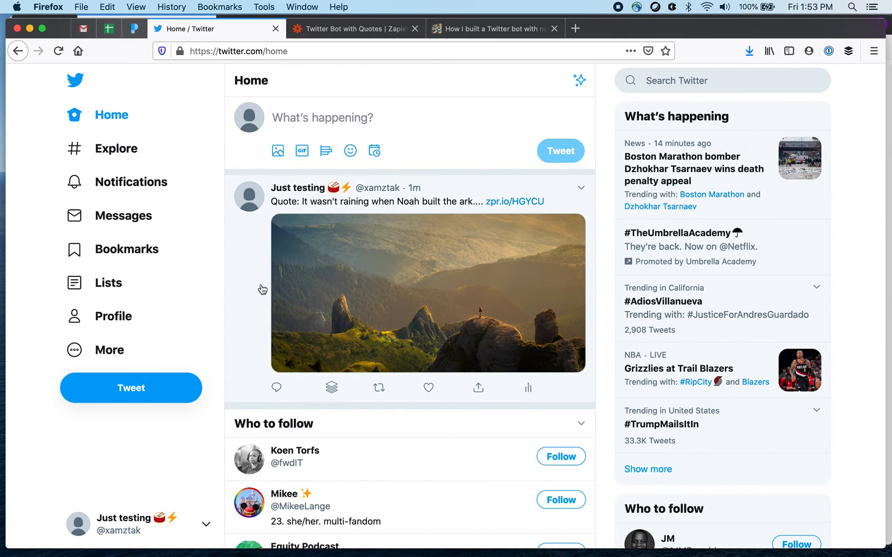
{"action": "mouse_move", "coordinate": [468, 76]}
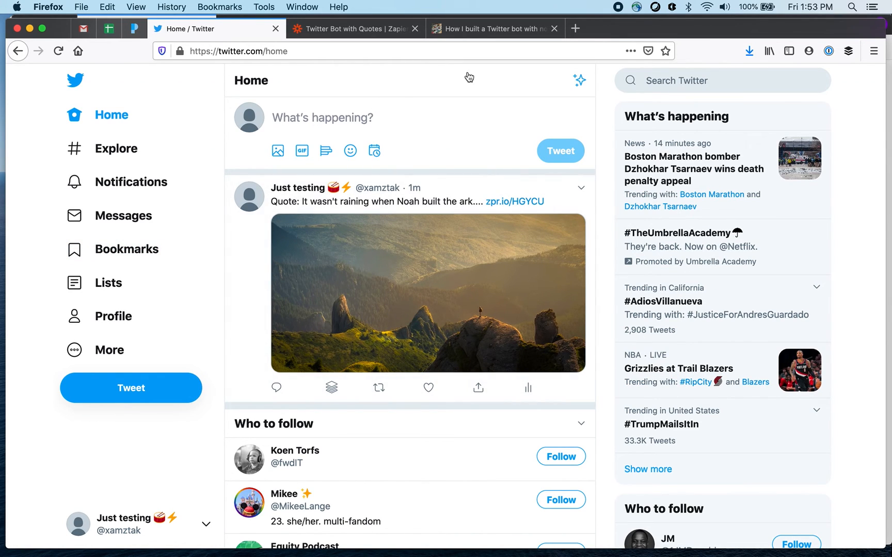
{"action": "left_click", "coordinate": [492, 29]}
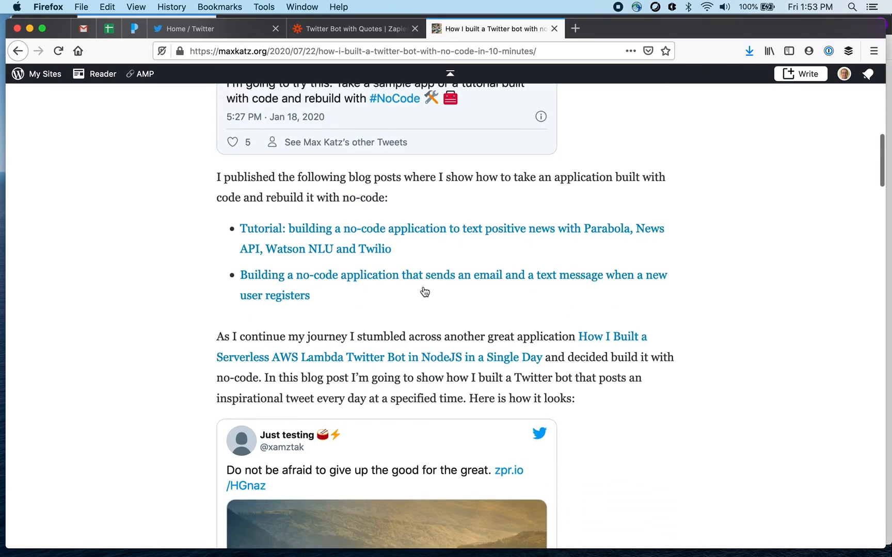
- Scroll the blog post back up to its title and opening tweet
{"action": "scroll", "scroll_direction": "down", "scroll_amount": 3}
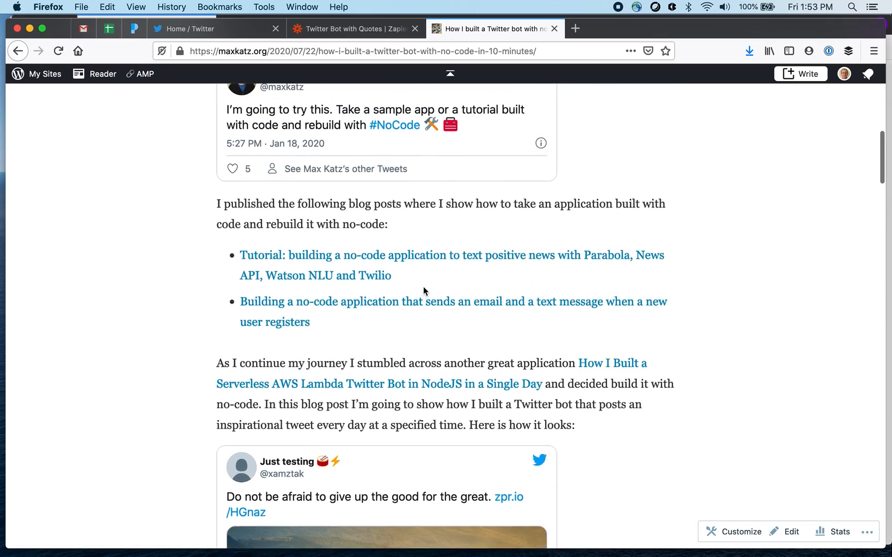
{"action": "scroll", "scroll_direction": "up", "scroll_amount": 3}
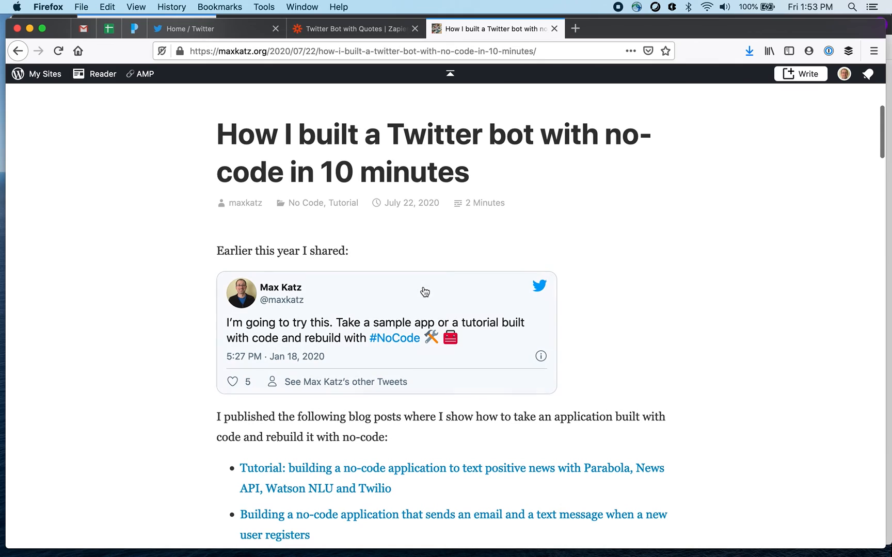